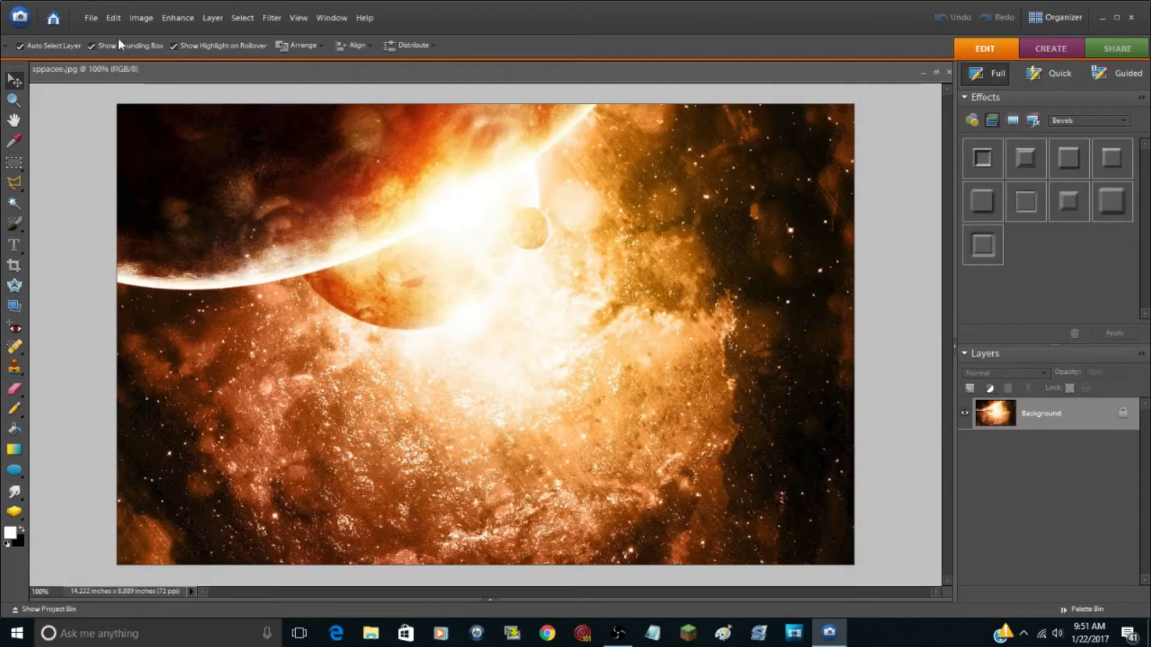
Step: Start a blank 800 × 800 pixel canvas with transparent background contents
left_click(91, 17)
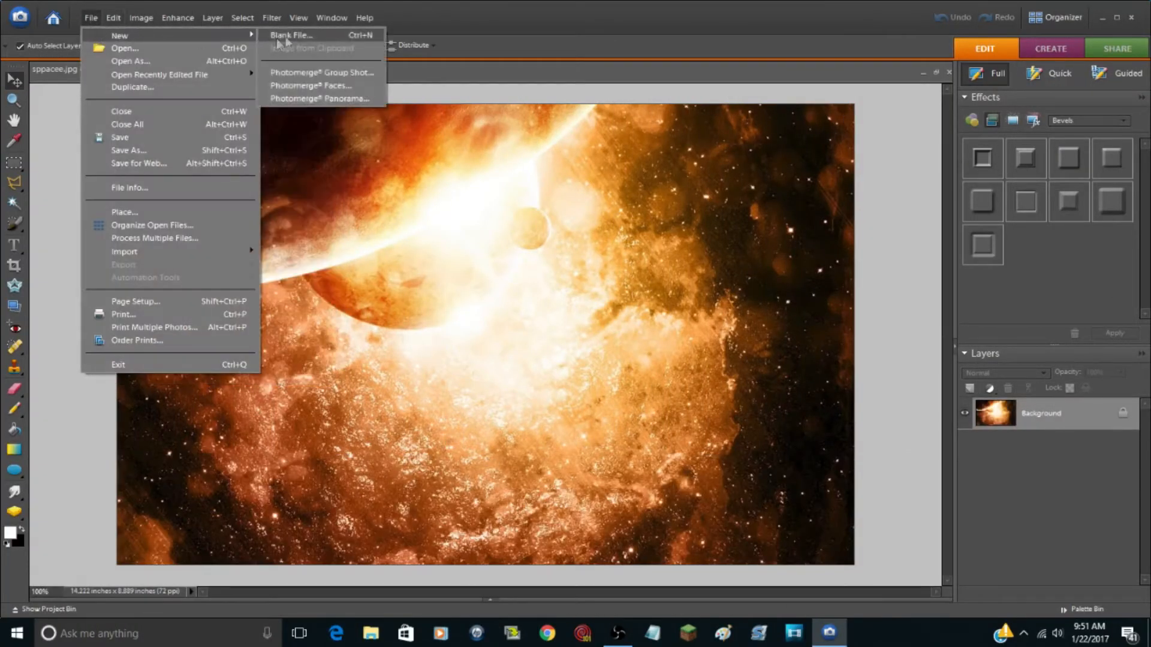
left_click(292, 34)
type("800")
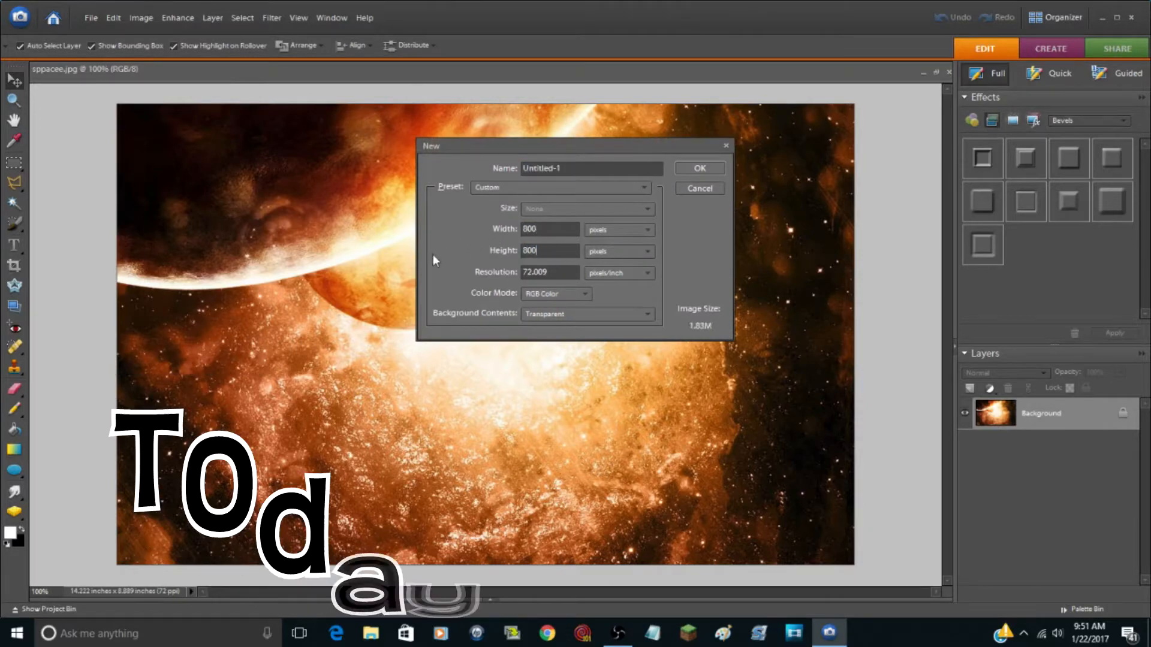
left_click(699, 167)
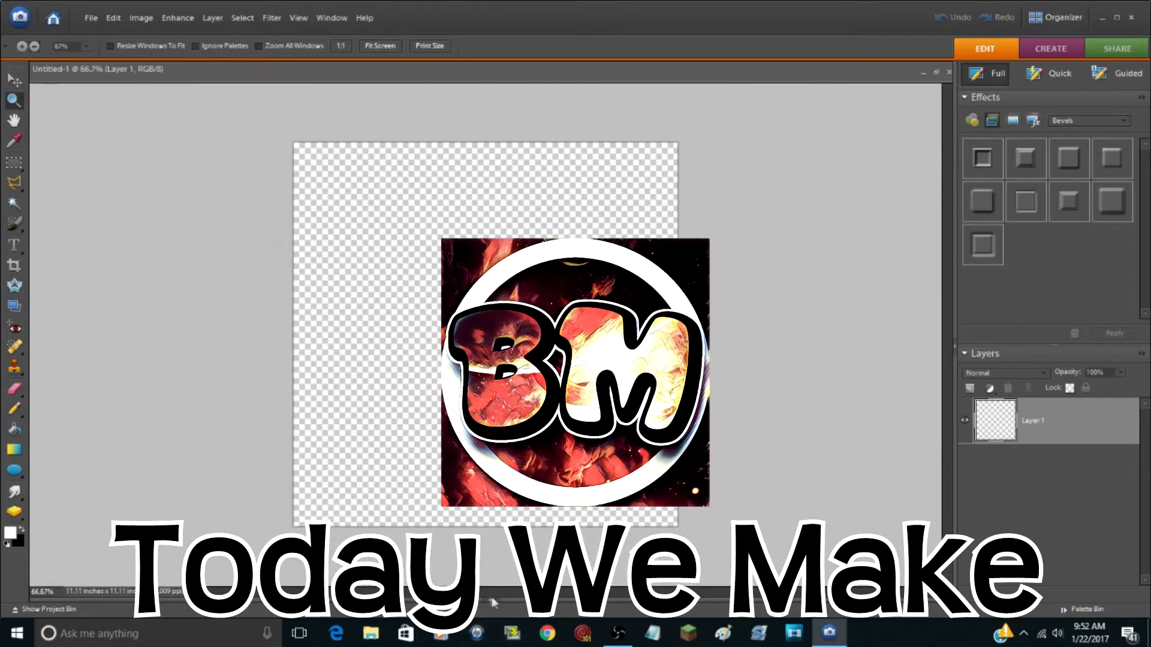
Step: Show the Project Bin and make the white-ring-on-black circle frame image active
left_click(36, 610)
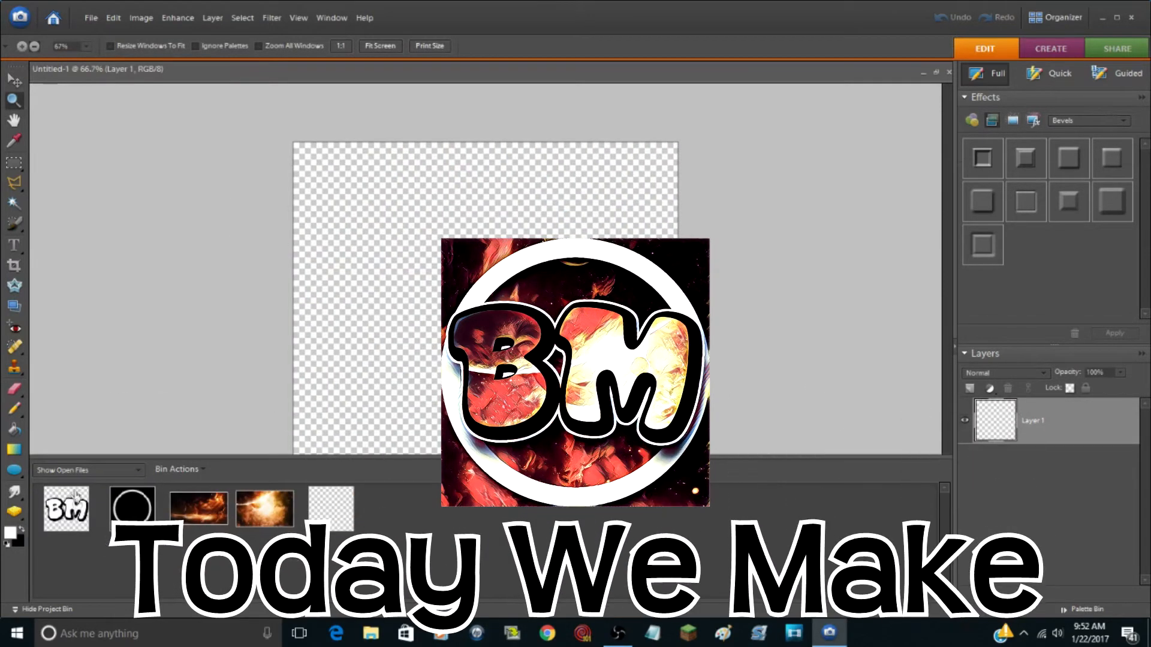
left_click(66, 511)
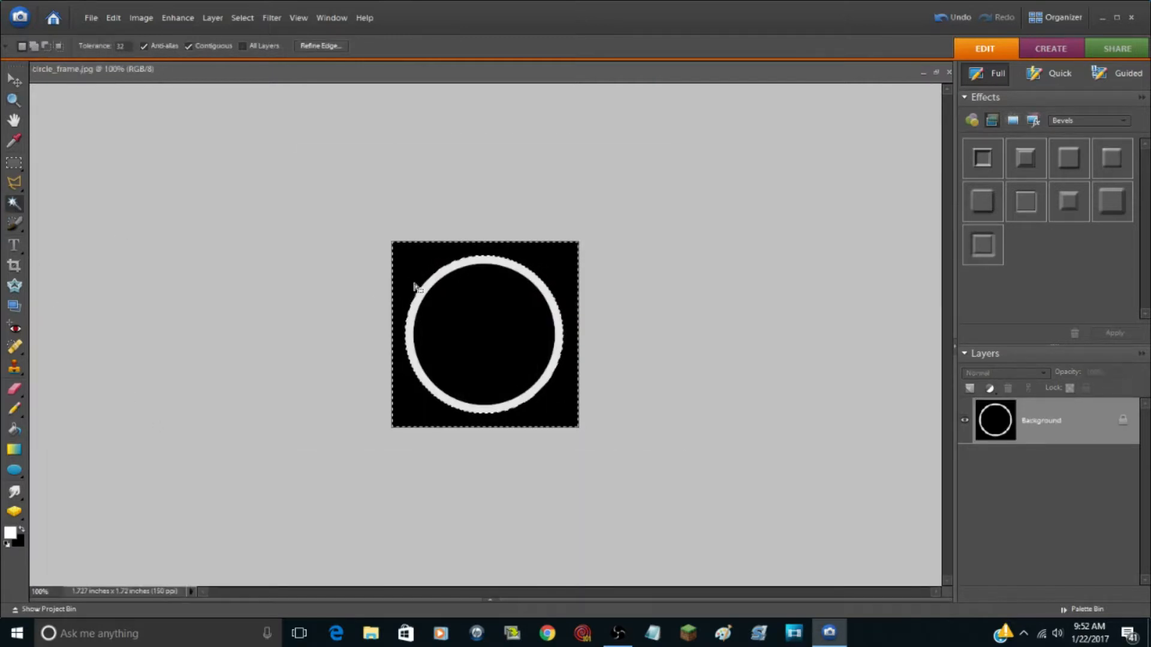
Step: Invert the selection to the white ring and enlarge the copied ring behind the BM letters
right_click(484, 326)
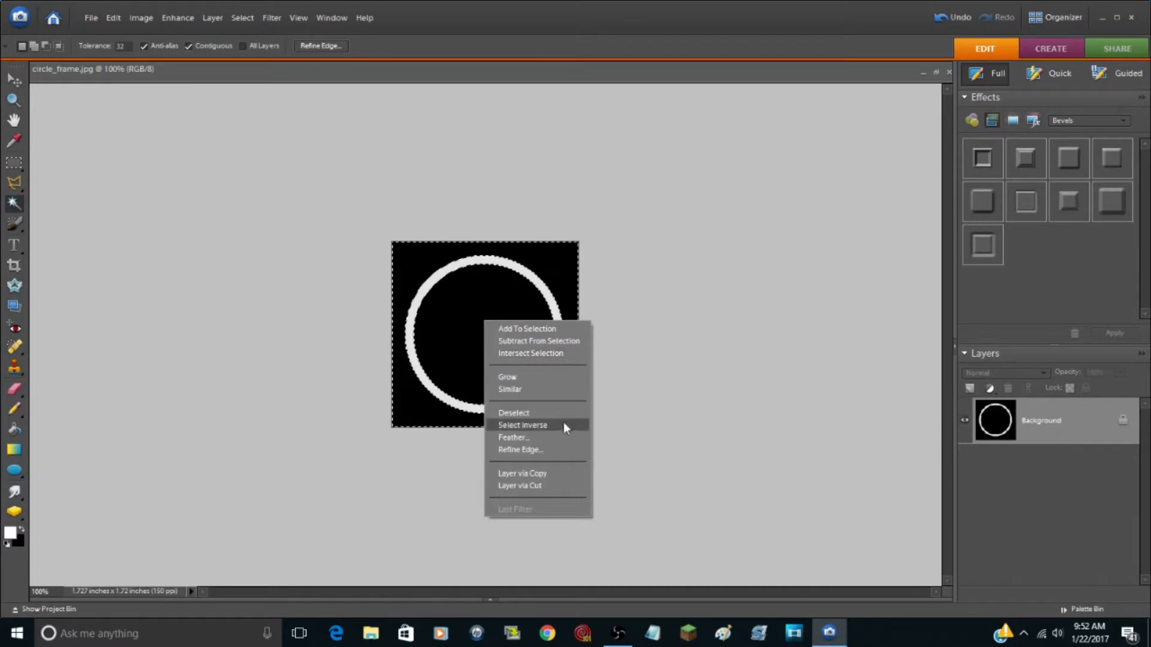
left_click(523, 425)
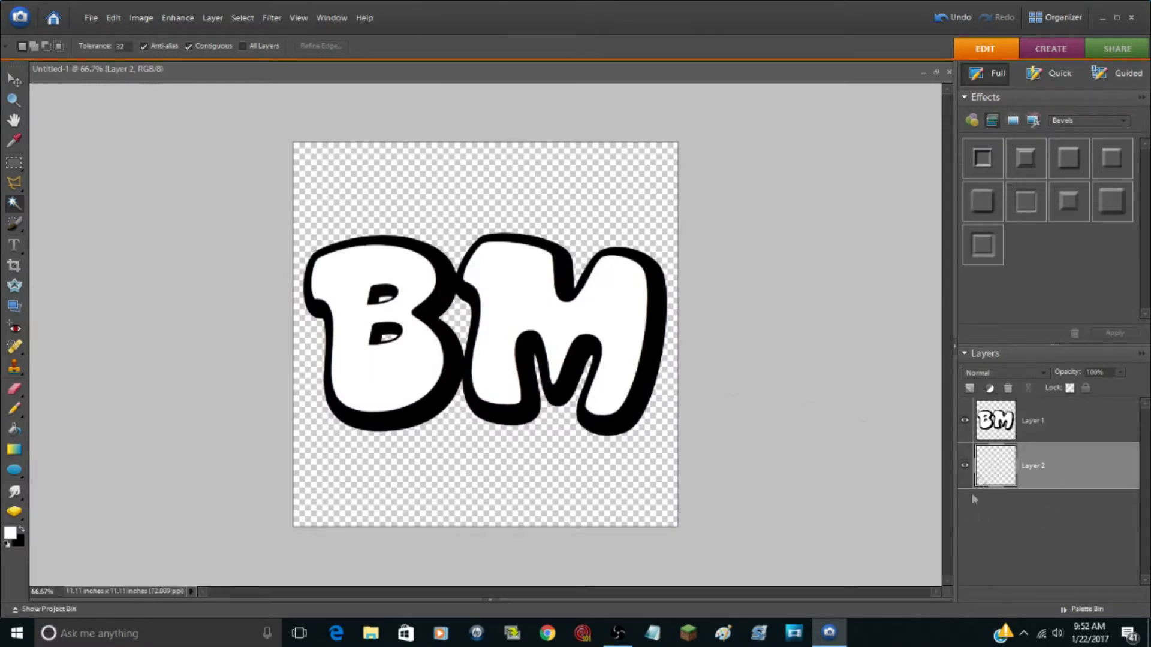
mouse_move(979, 467)
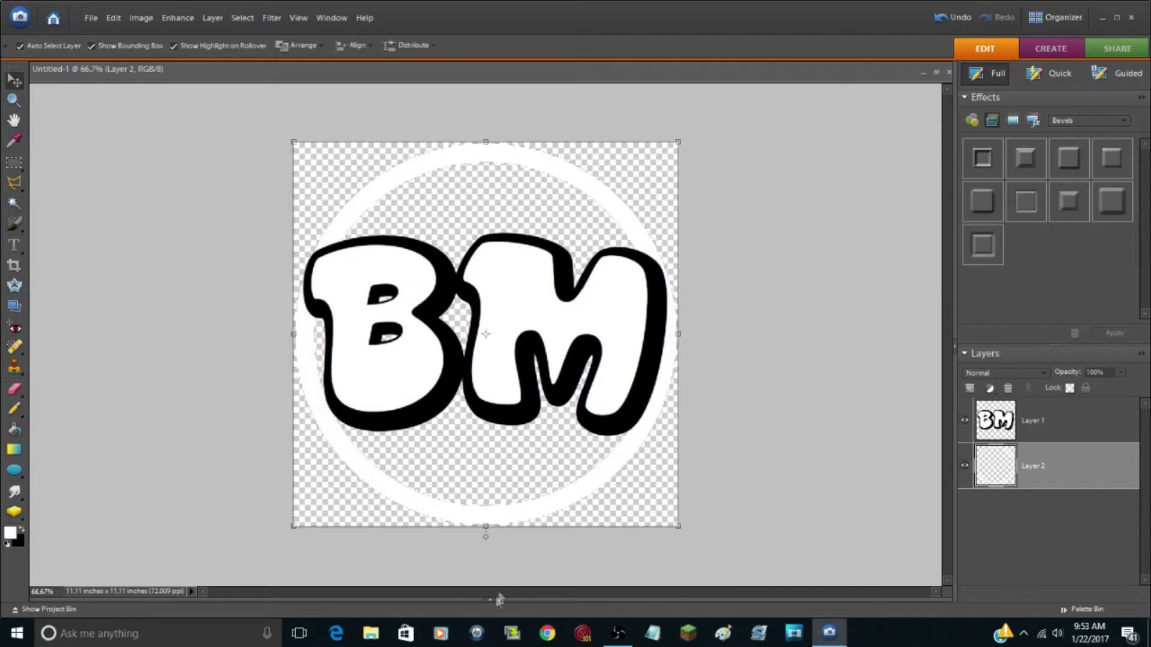
left_click(47, 610)
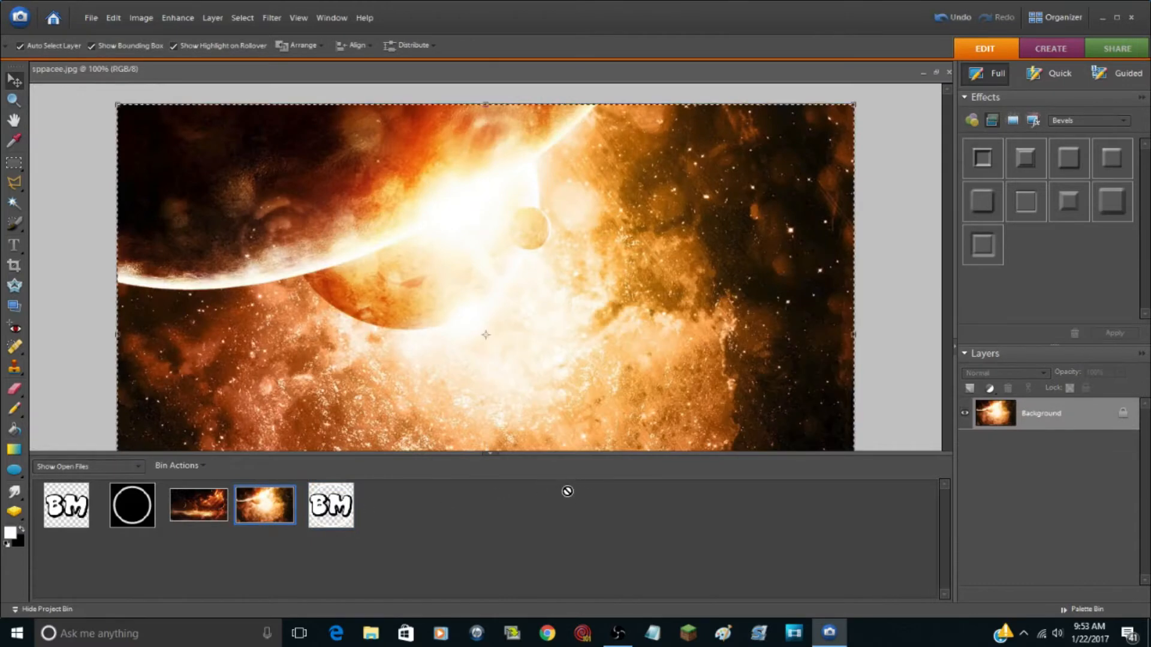
Step: Bring the planet space and fiery nebula images into the logo as layers
left_click(330, 506)
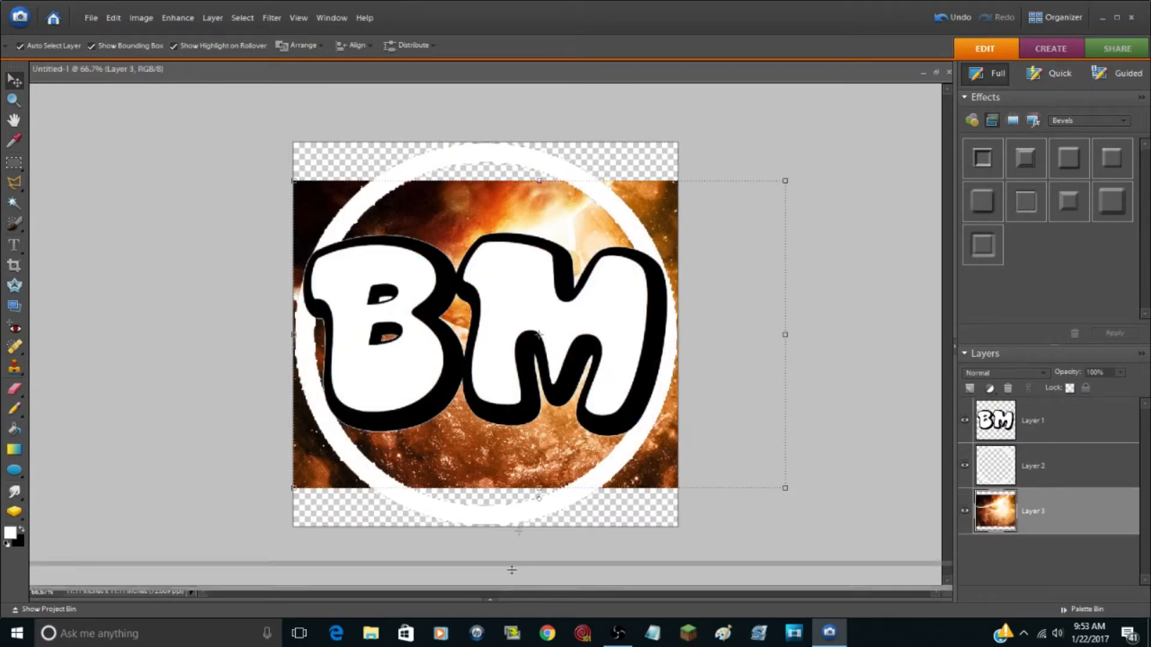
left_click(197, 528)
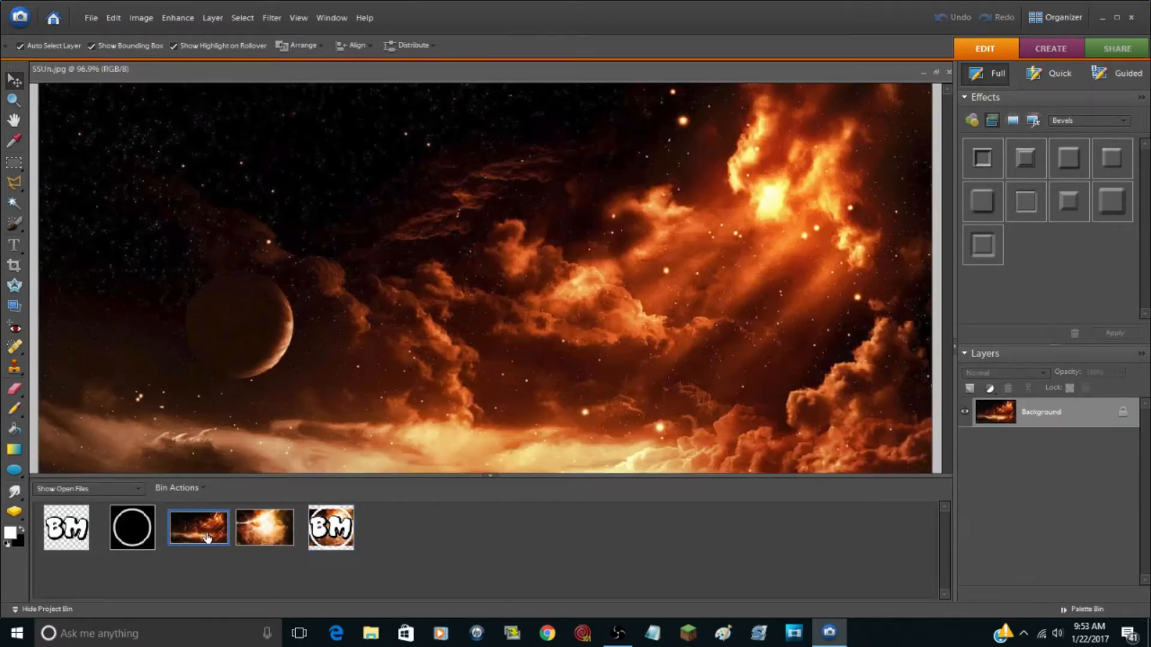
left_click(331, 528)
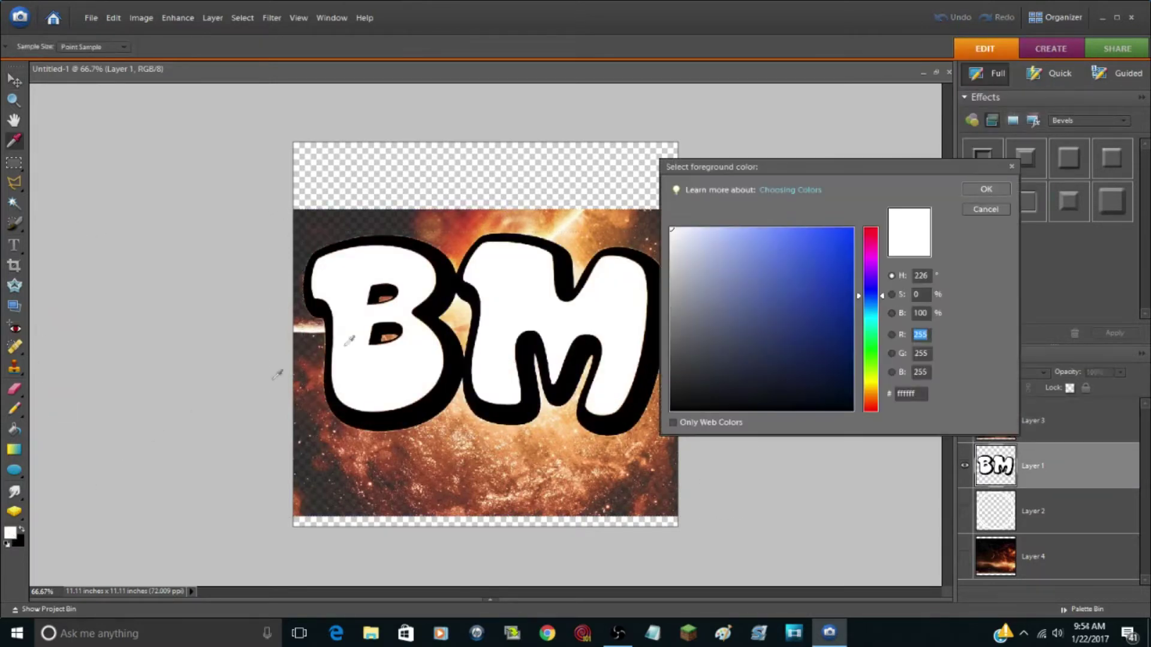
Step: Fill the BM letters with light gray, then choose a darker gray on the planet layer
left_click(669, 240)
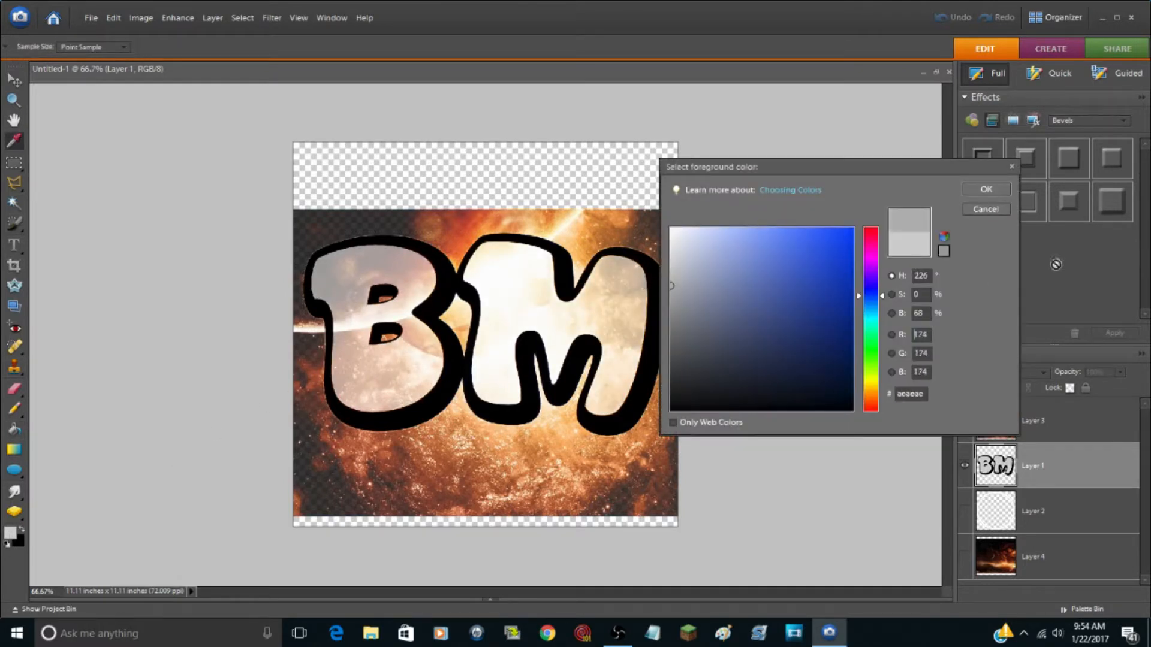
left_click(986, 188)
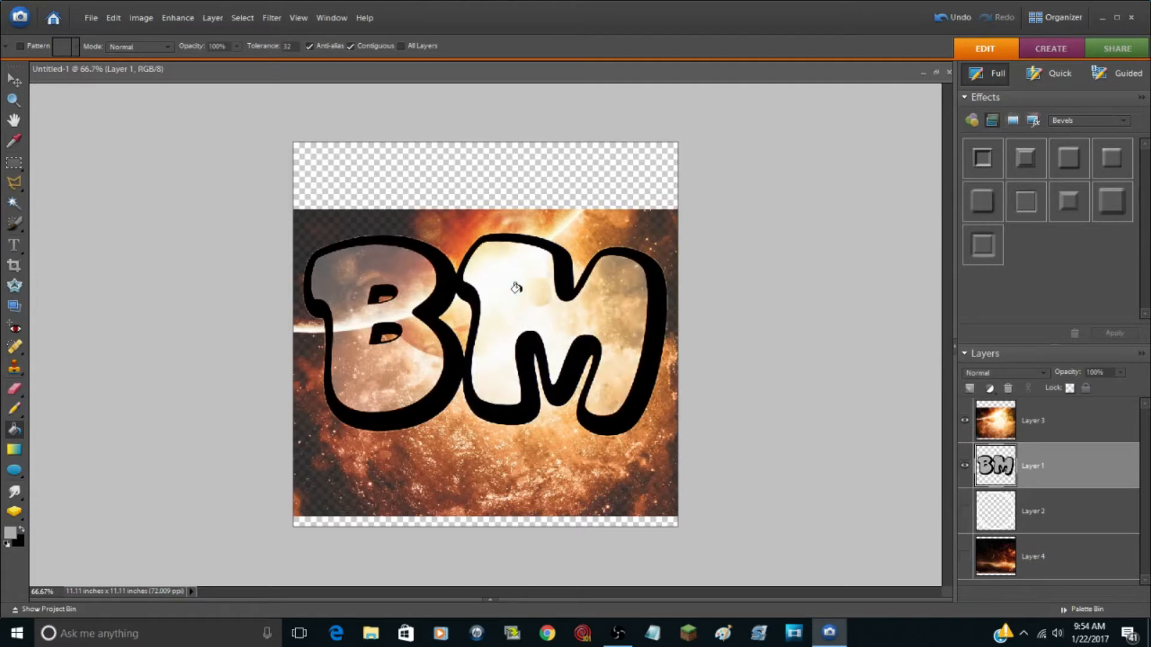
left_click(1056, 420)
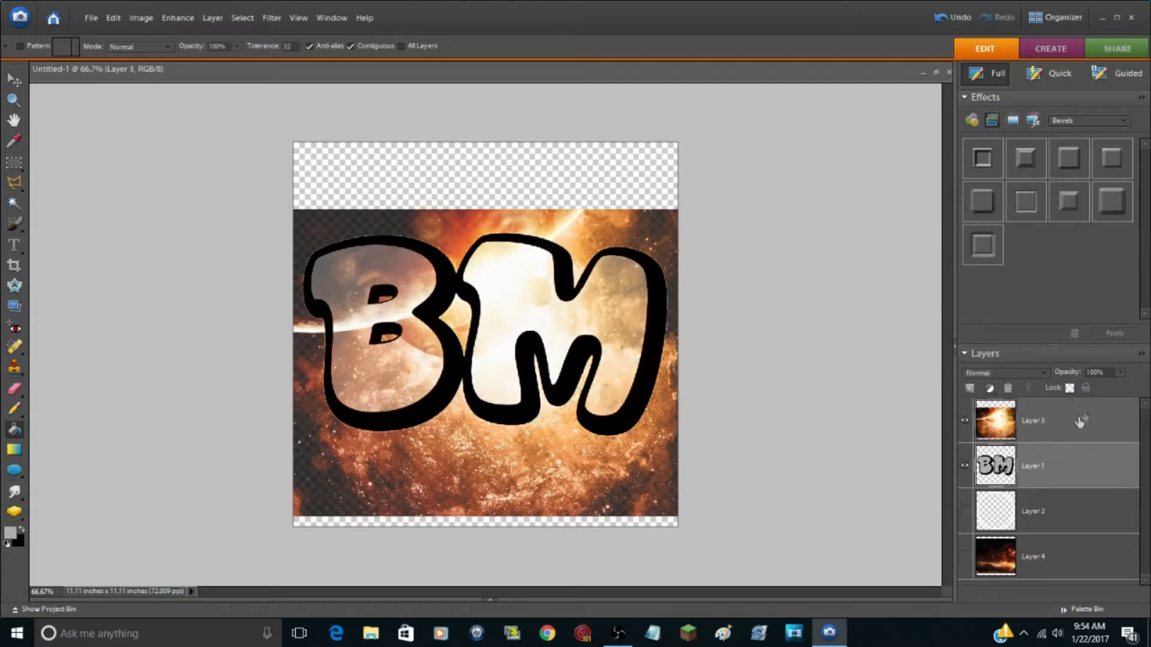
left_click(1022, 373)
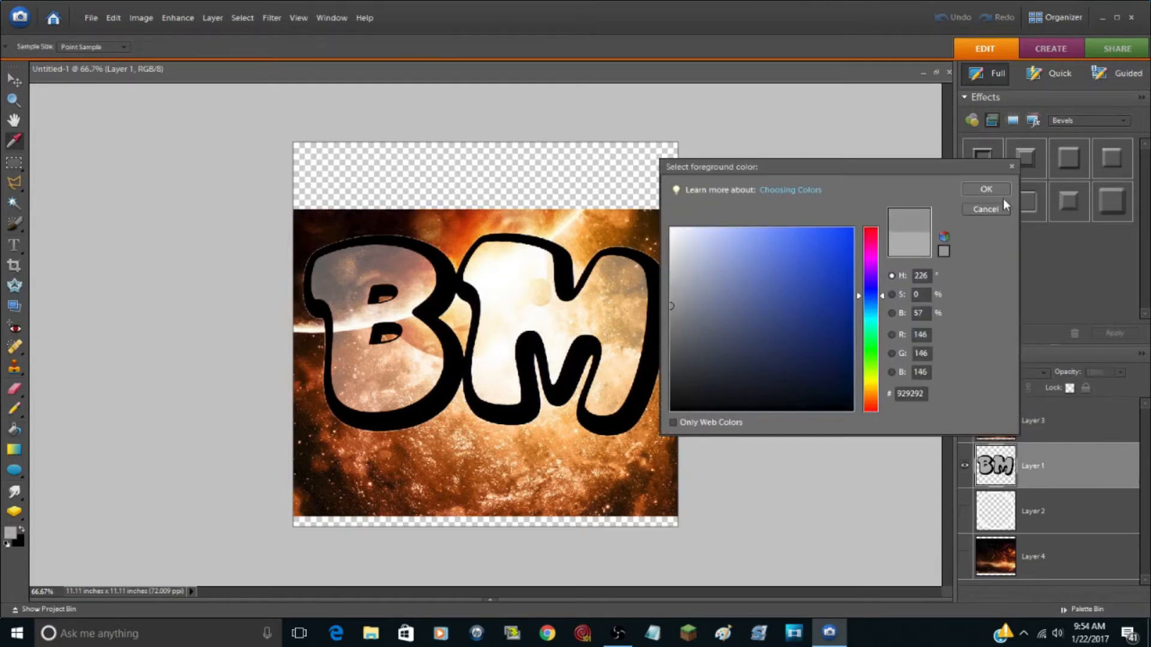
left_click(985, 209)
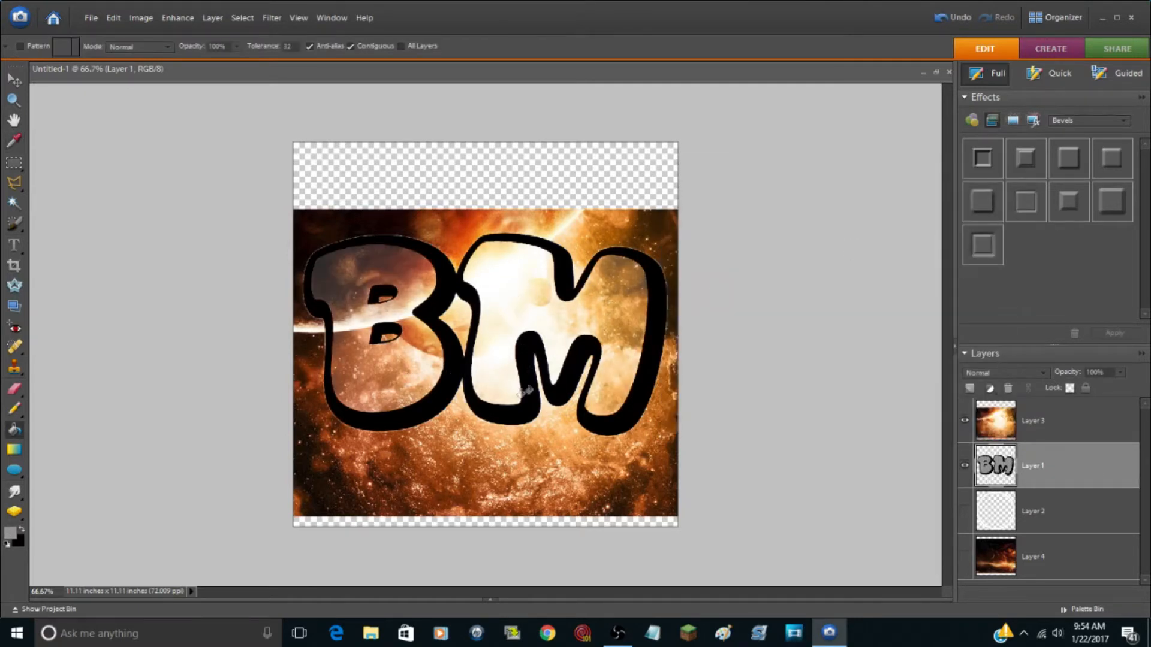
Step: Fill the letters with the darker gray
left_click(1032, 420)
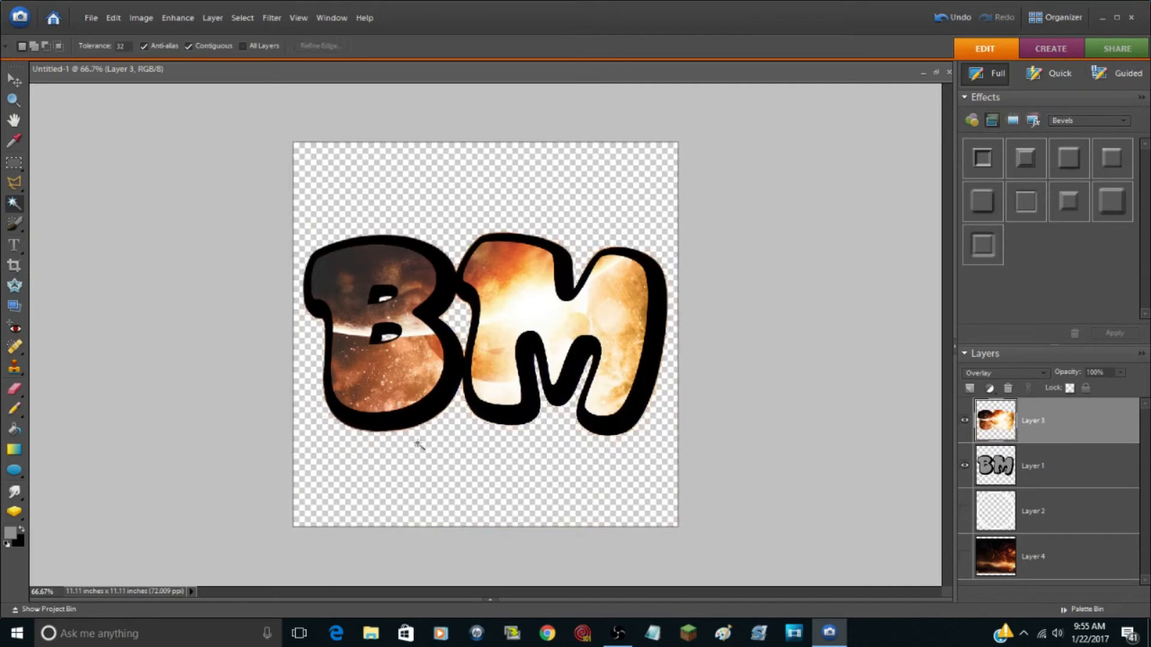
Step: Unhide the ring and nebula layers, then zoom in and back out to check the logo
left_click(11, 76)
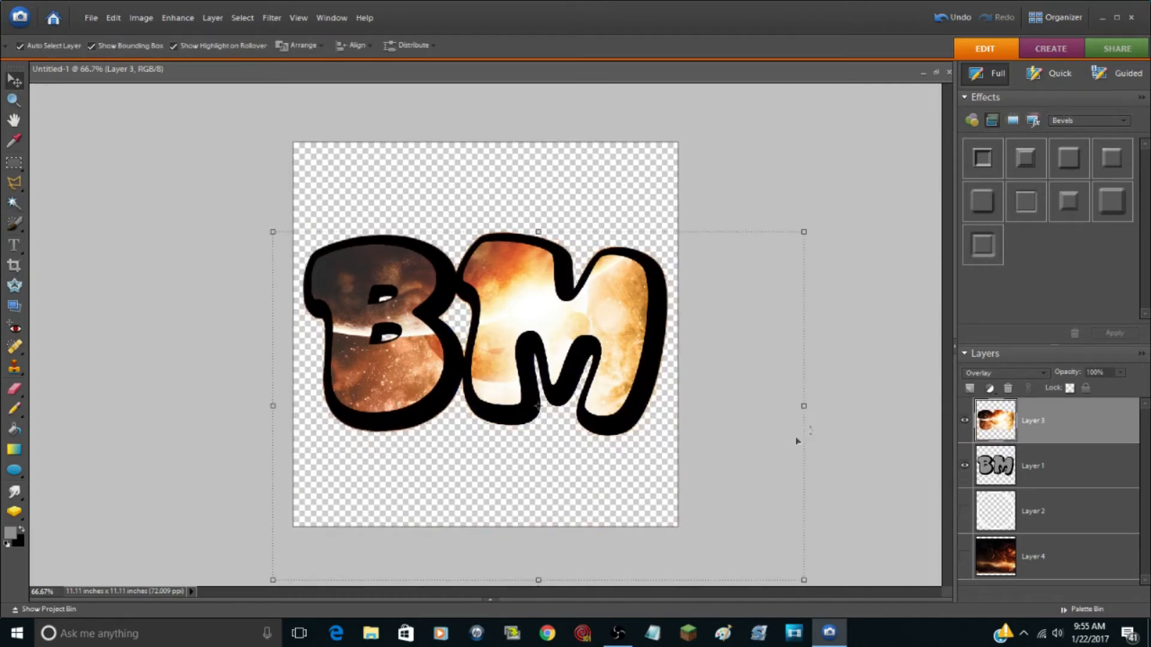
left_click(1032, 512)
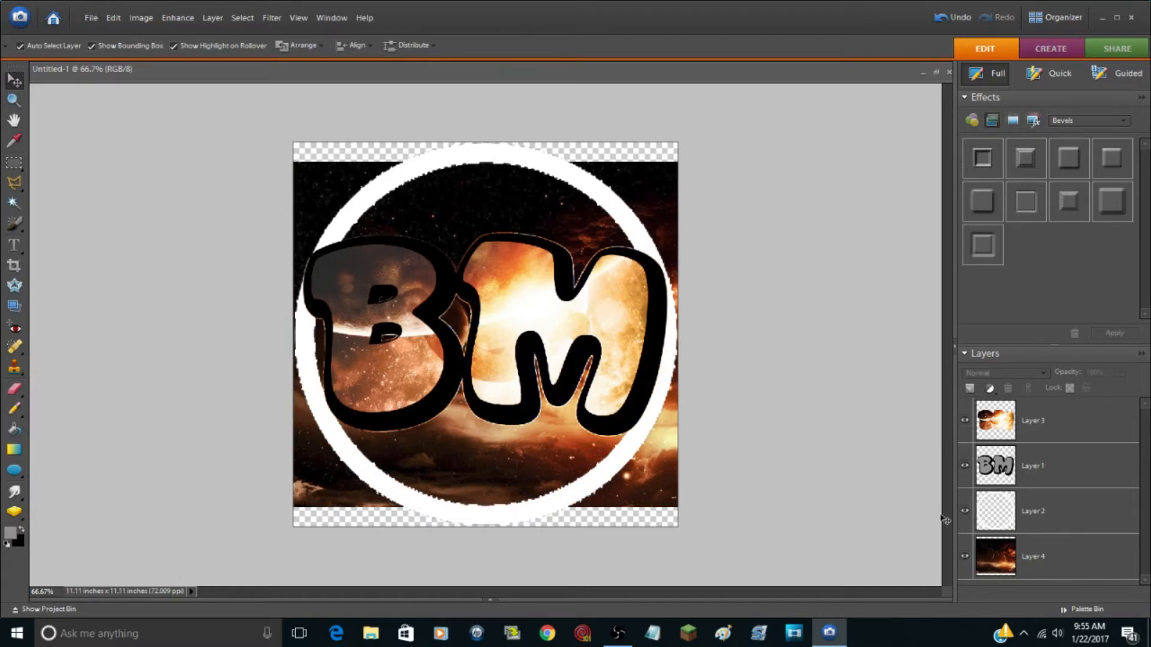
left_click(10, 103)
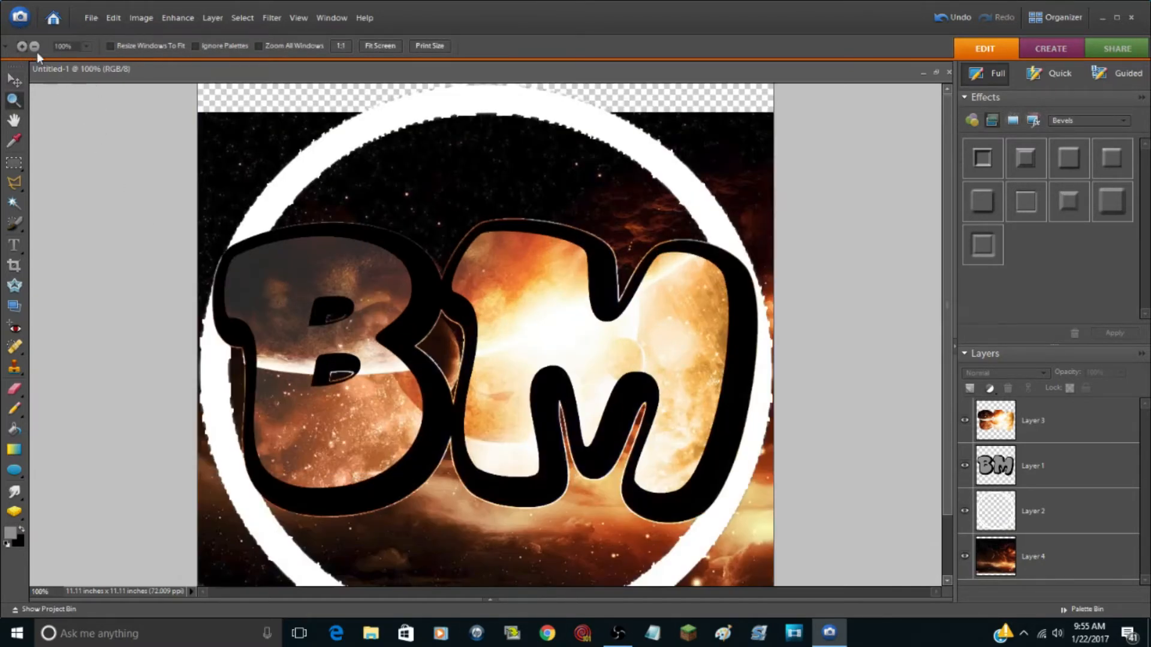
left_click(37, 47)
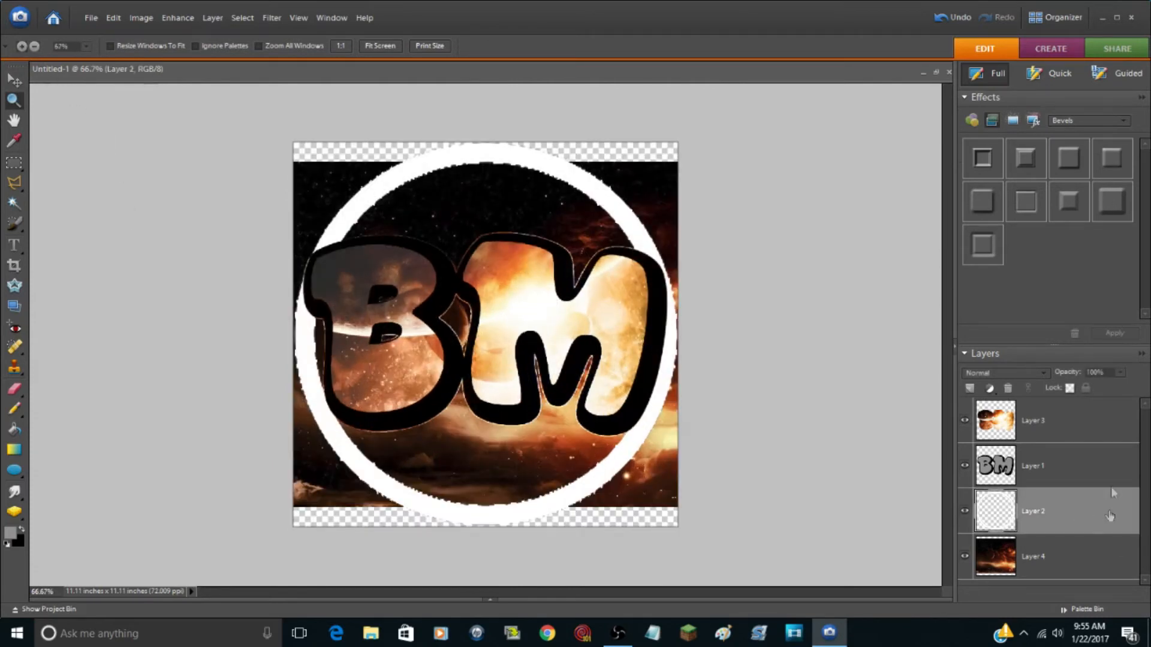
left_click(1113, 206)
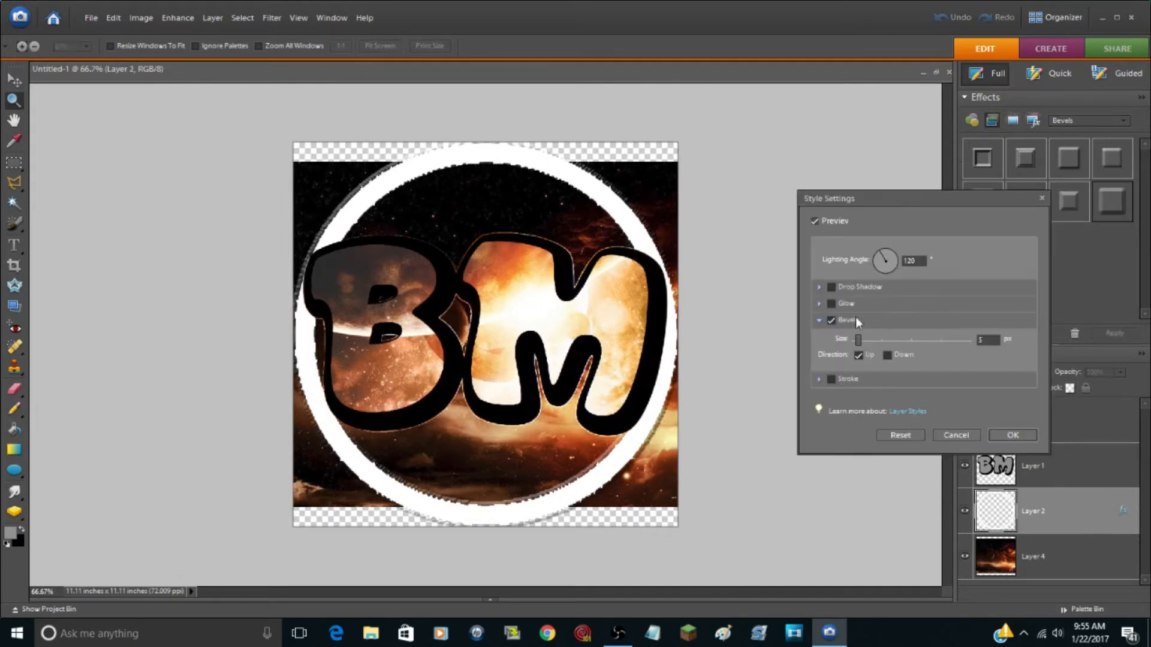
Step: Try a white stroke in the ring layer's style settings, then cancel the changes
left_click(831, 379)
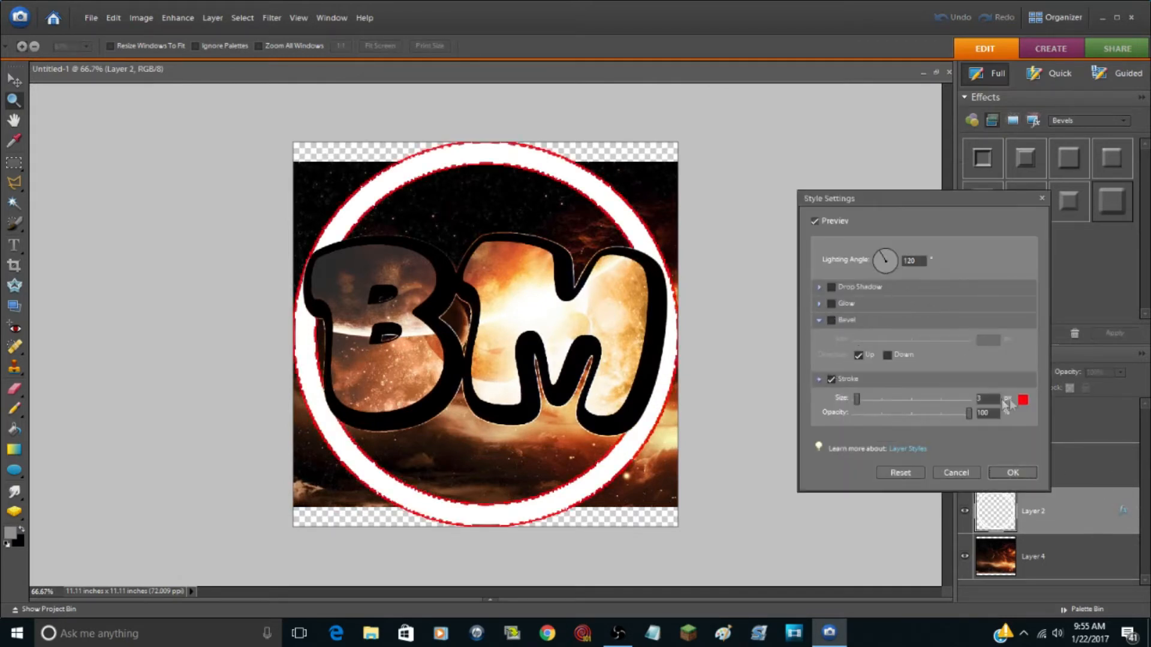
left_click(1023, 399)
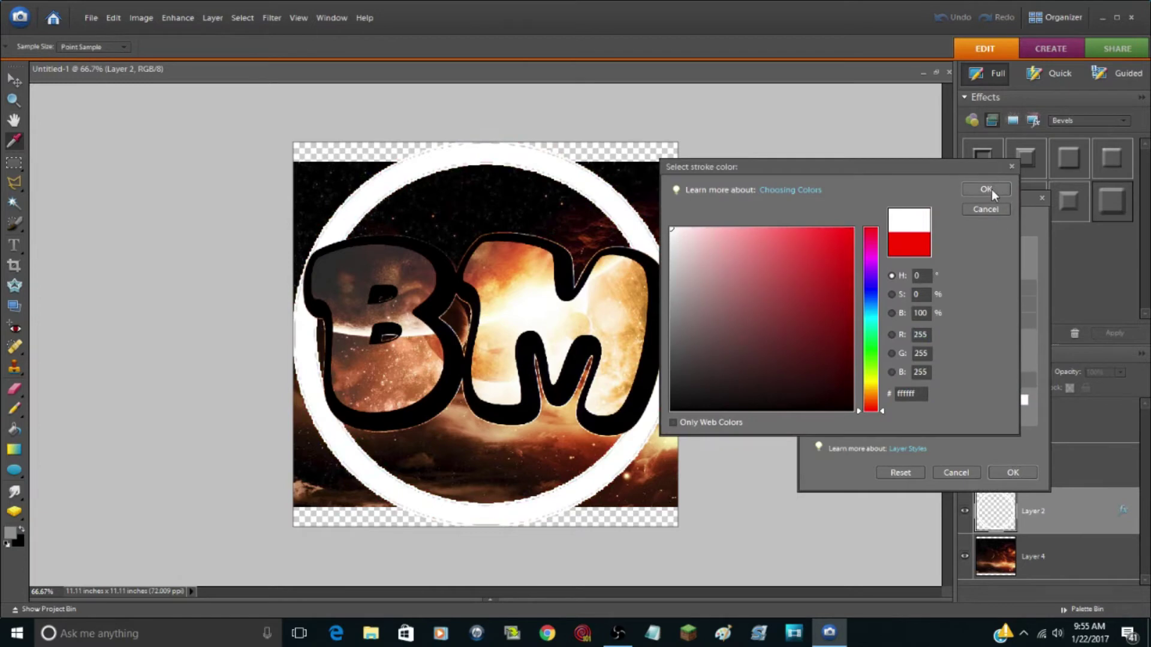
left_click(985, 188)
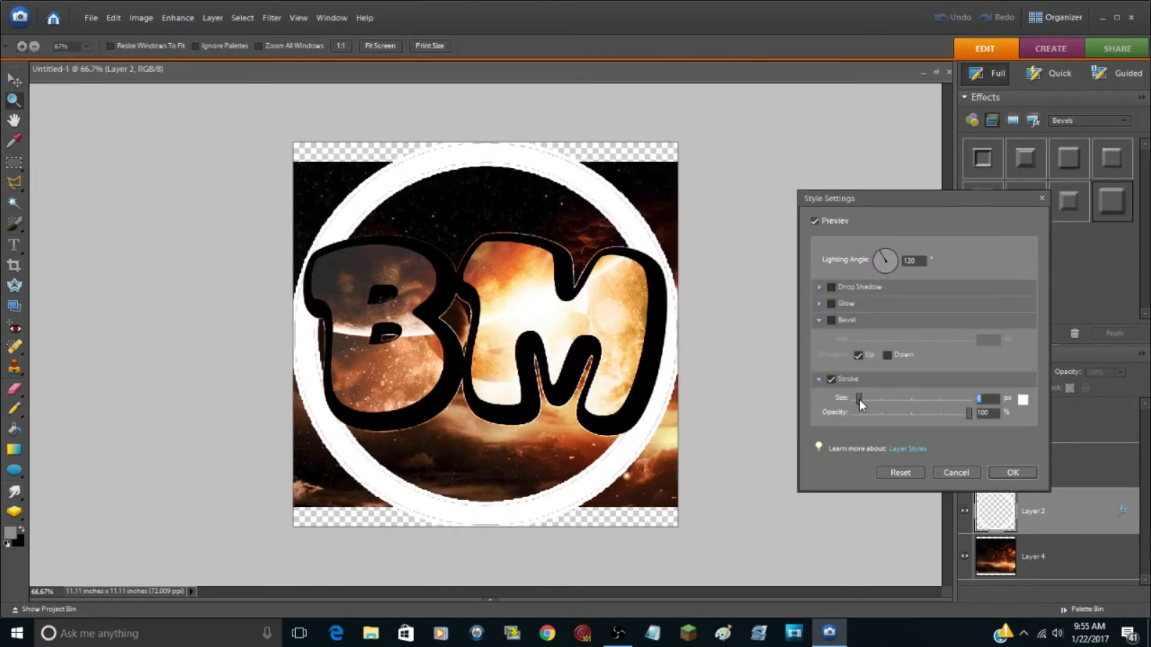
left_click(1013, 472)
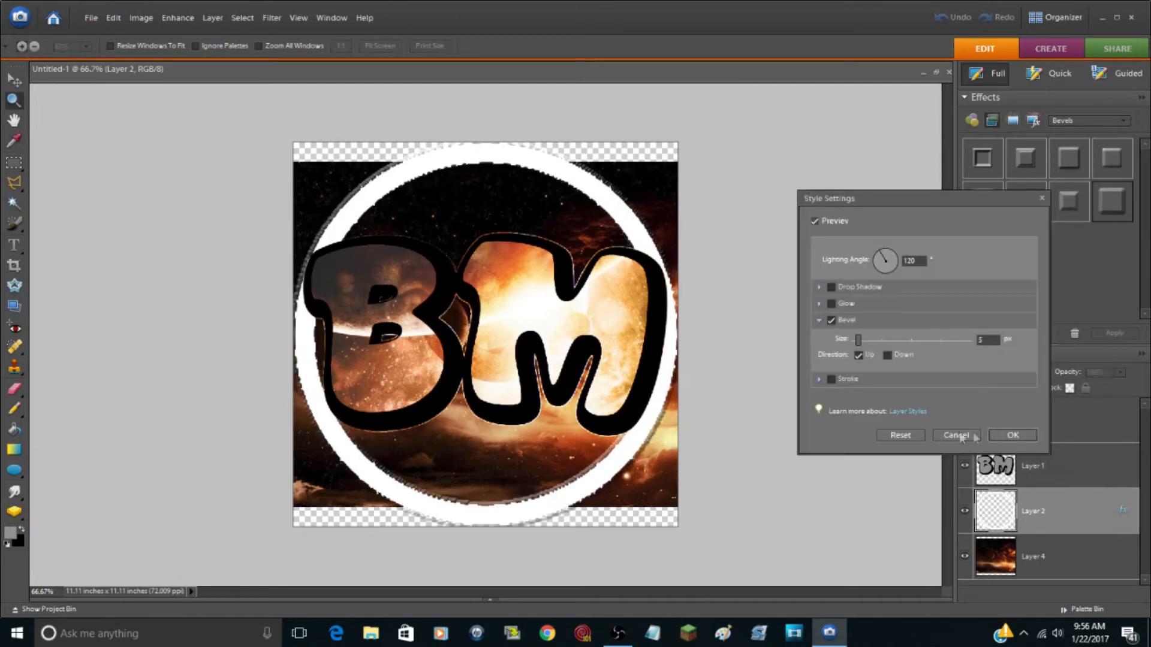
left_click(831, 320)
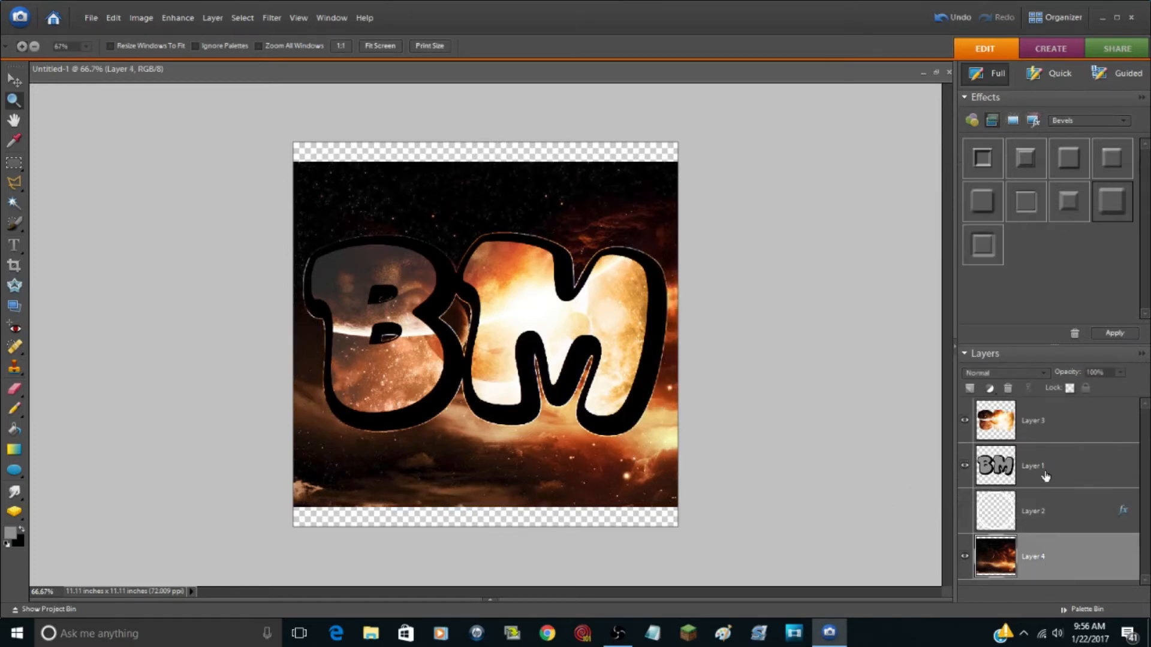
Step: Give the BM letters layer a white stroke outline about 4 px thick
left_click(1046, 466)
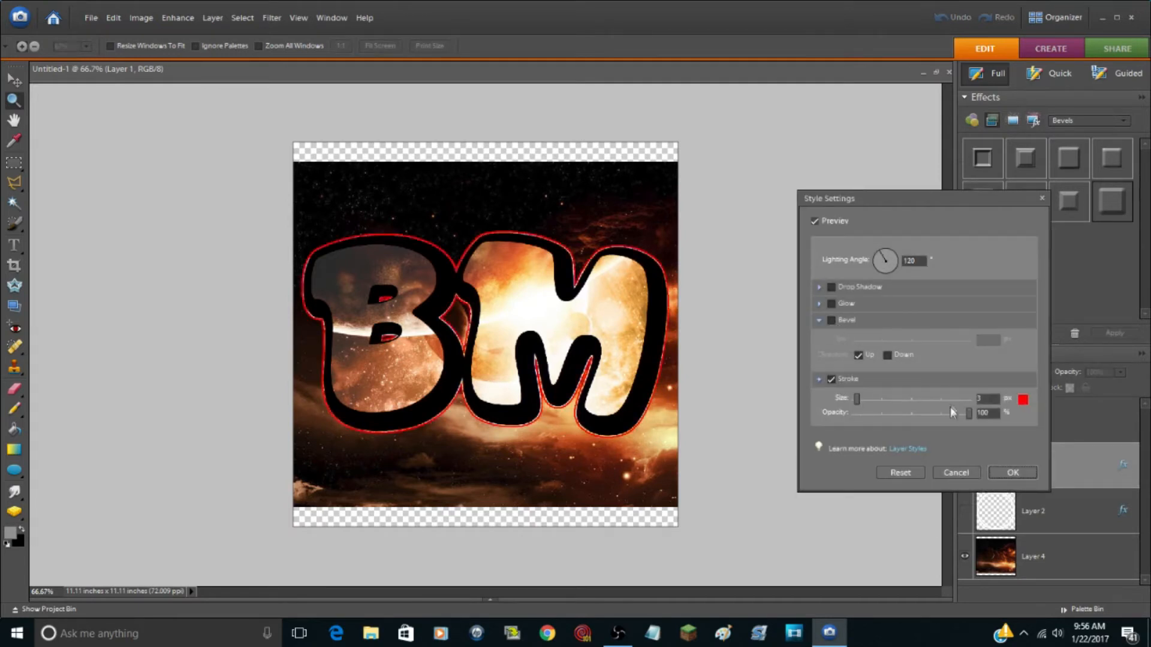
left_click(1024, 401)
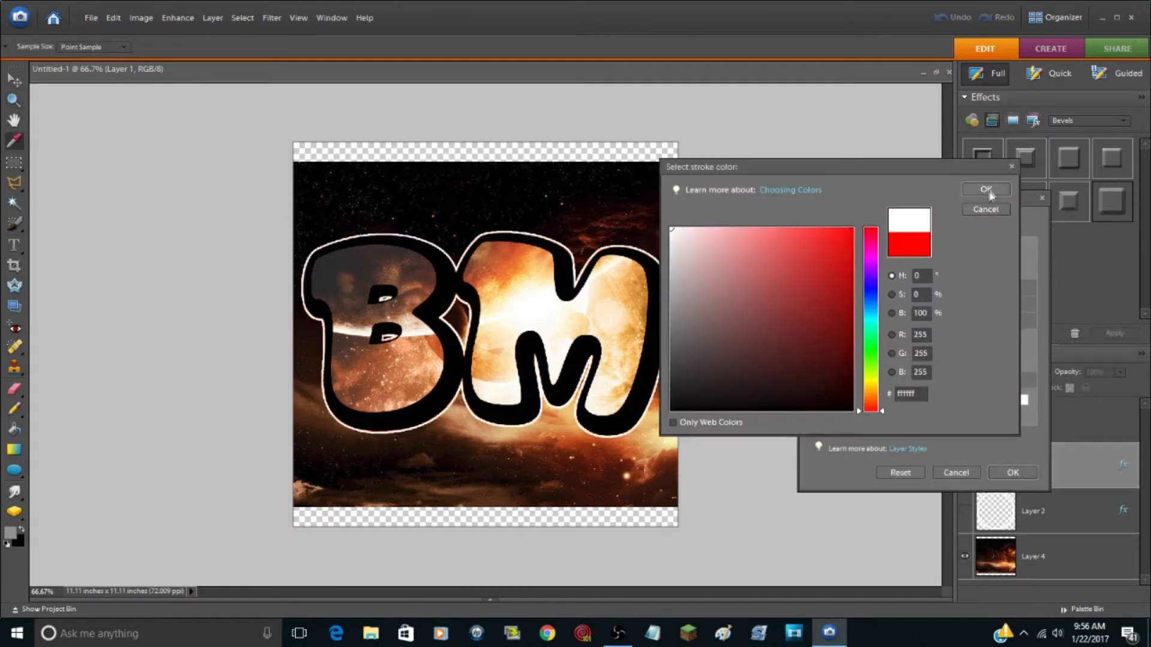
left_click(986, 190)
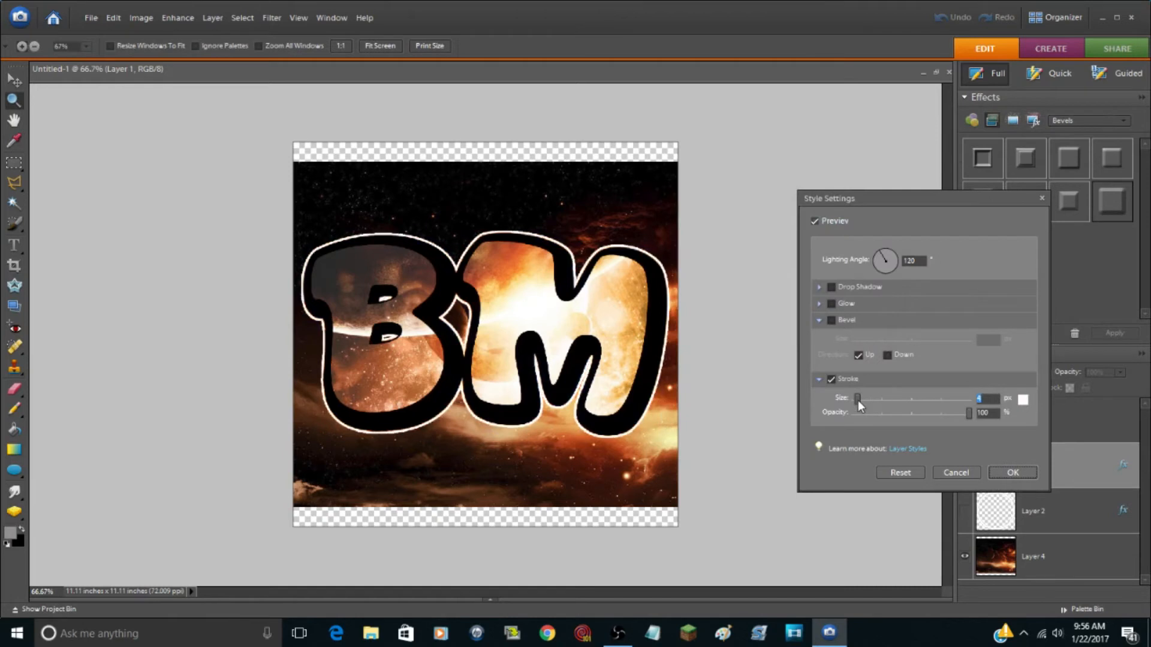
left_click(1012, 472)
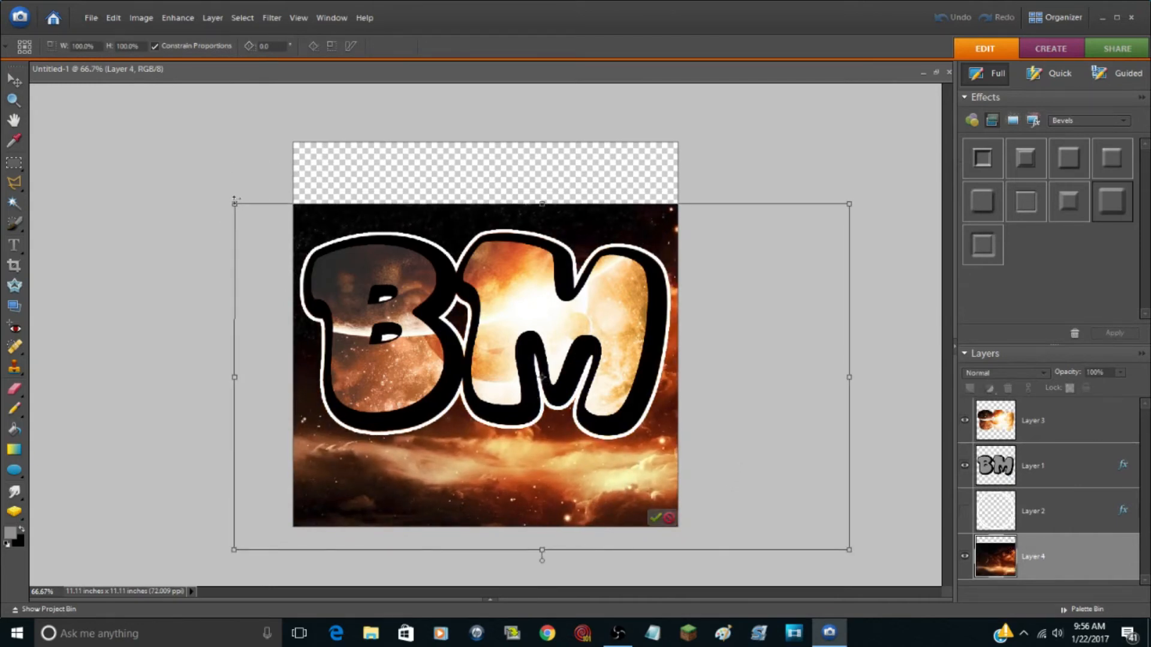
Step: Scale the fiery nebula layer up to cover the canvas, briefly toggling the white ring's visibility
left_click_drag(233, 203, 107, 133)
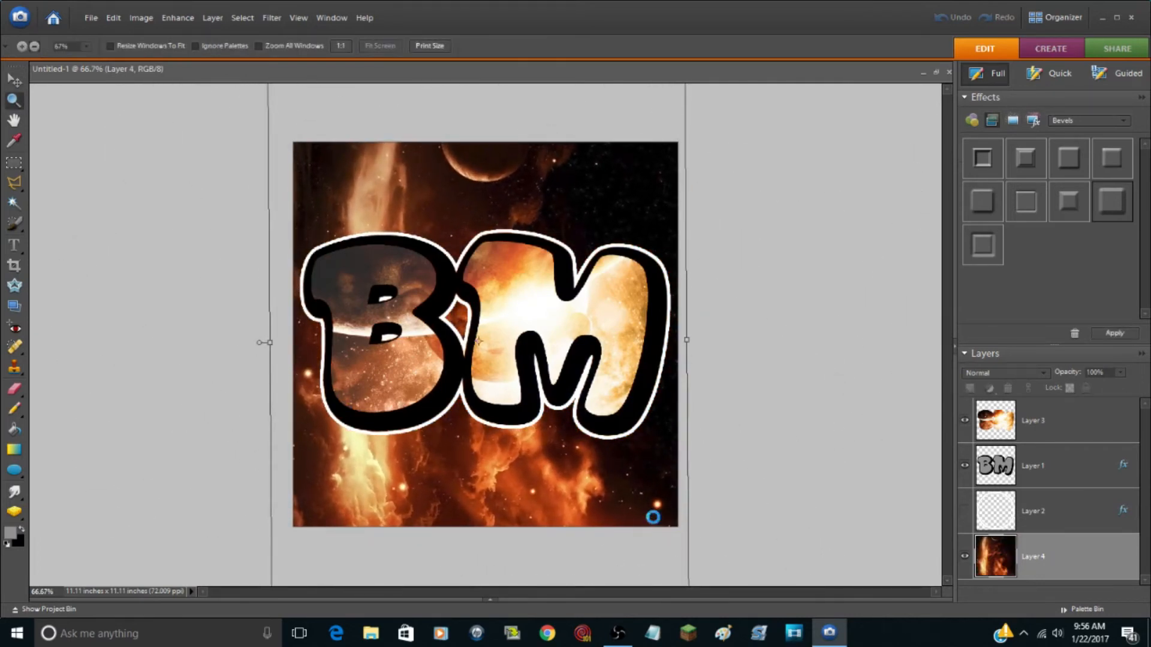
left_click(965, 510)
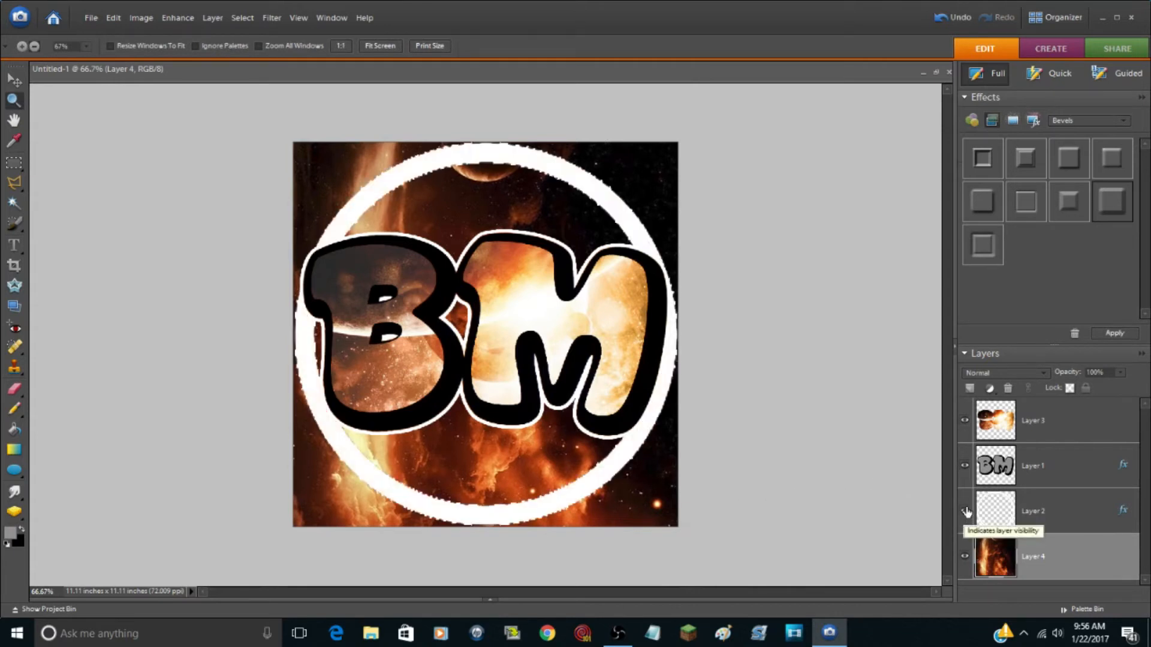
left_click(965, 511)
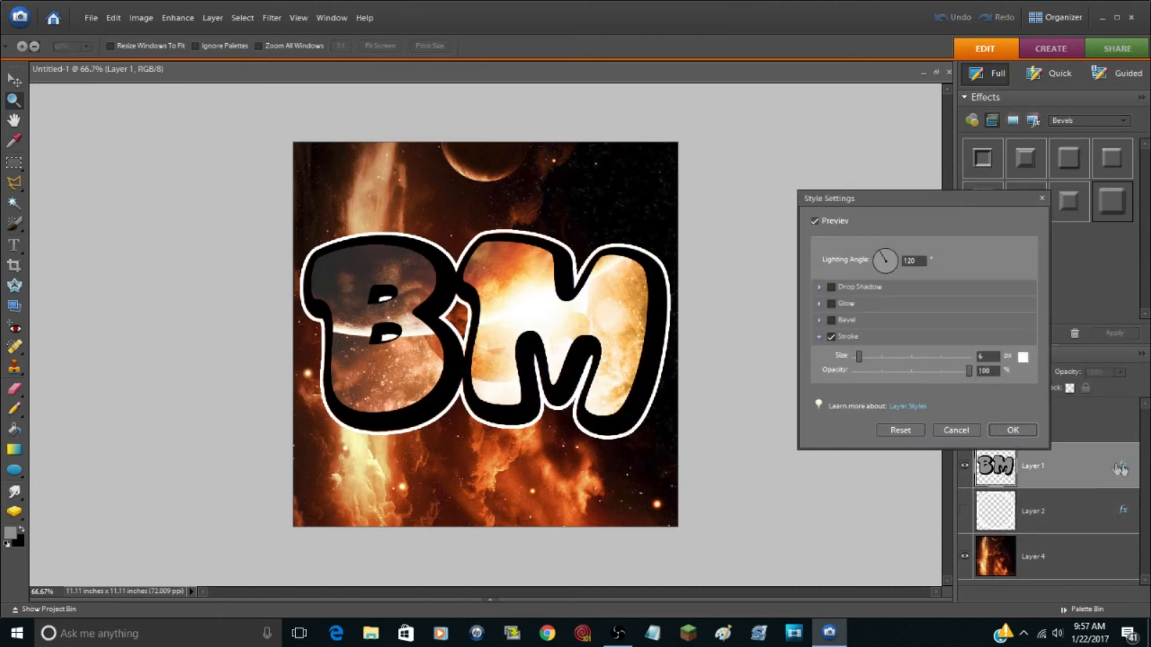
Step: Add a drop shadow to the BM letters: size 54 px, distance 48 px, angle 130
left_click(831, 287)
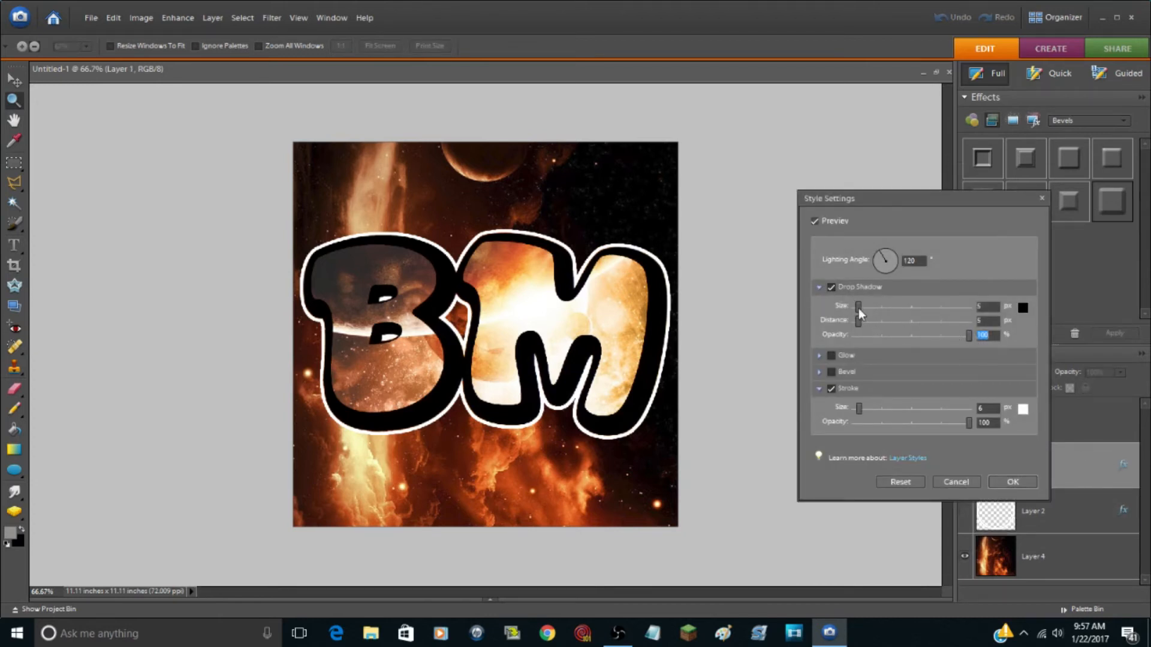
left_click_drag(860, 320, 873, 320)
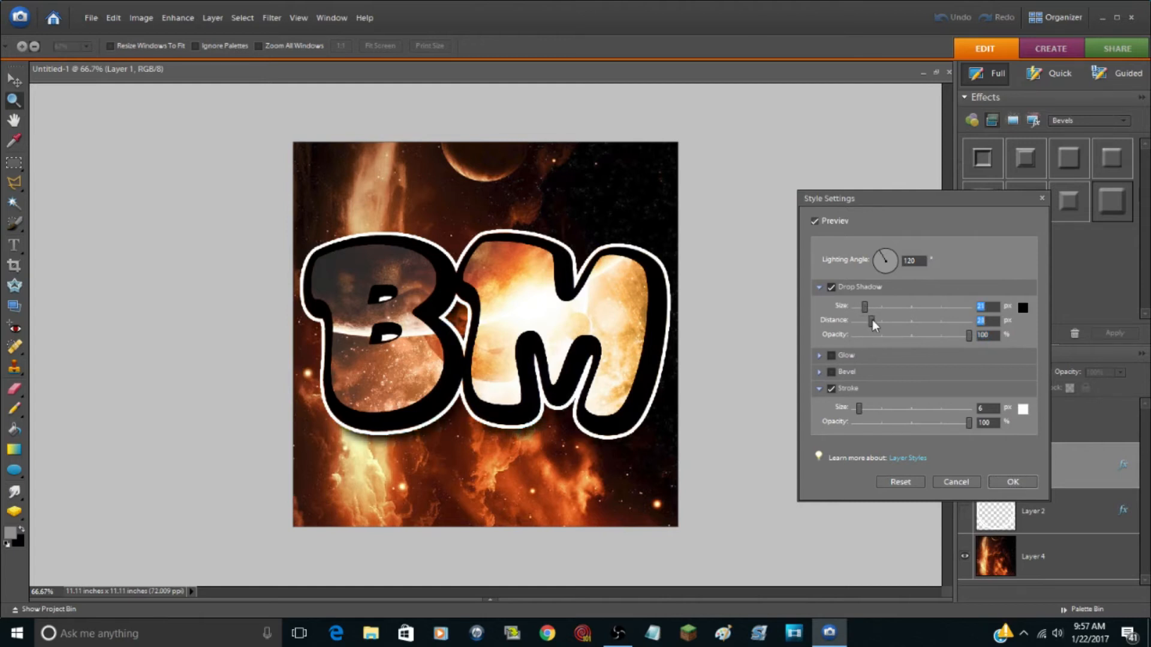
left_click_drag(865, 306, 872, 307)
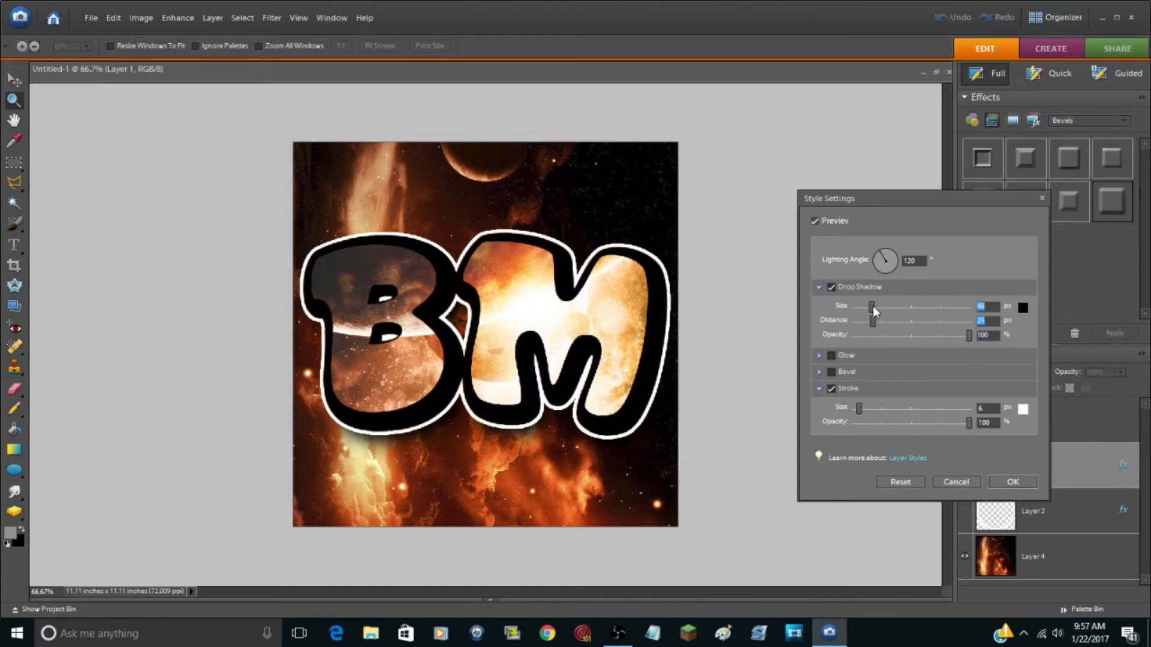
left_click_drag(873, 321, 872, 321)
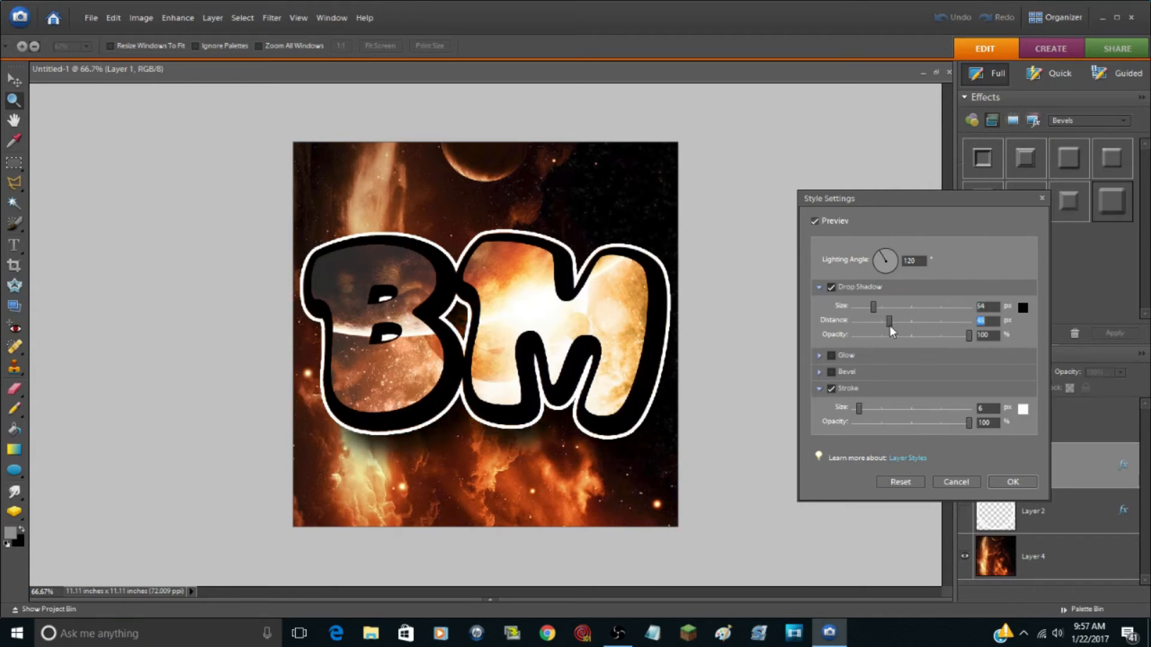
left_click_drag(884, 261, 889, 254)
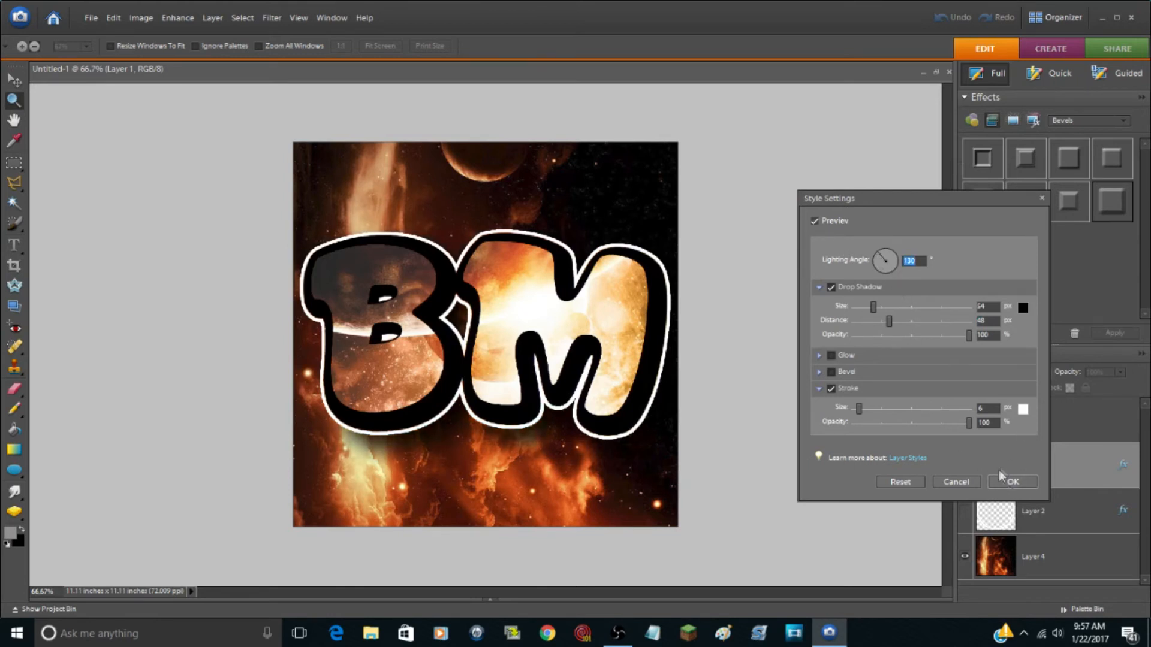
left_click(1012, 482)
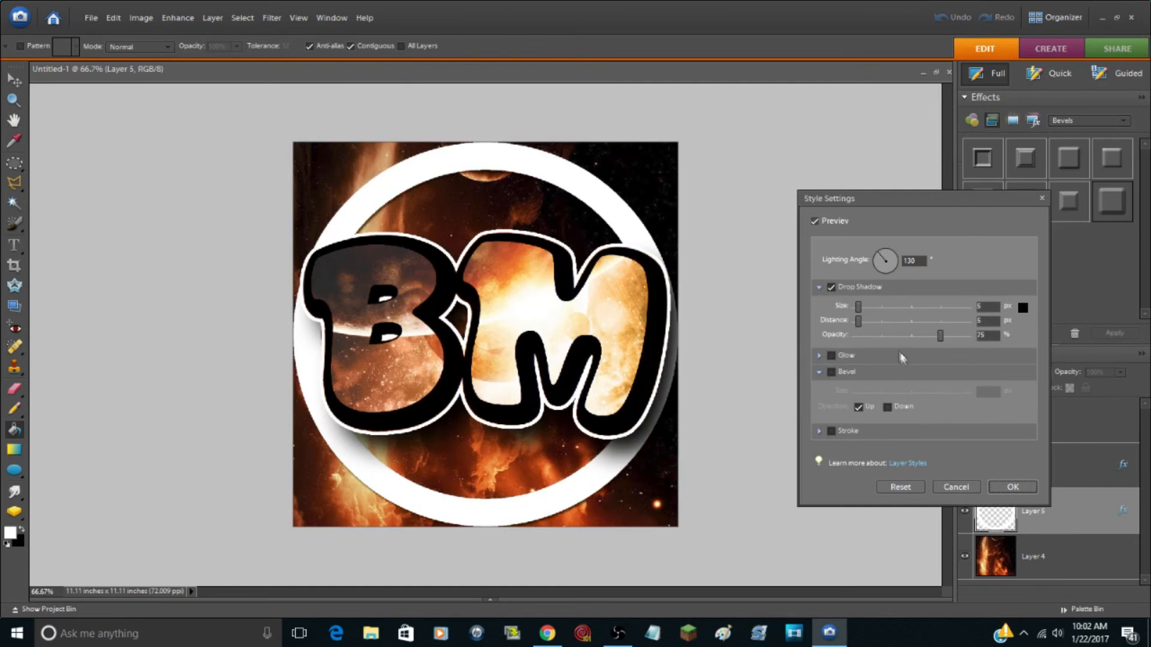
Step: Shadow the white circle at angle 113, size 40 px, distance 32 px, 100% opacity
left_click_drag(885, 261, 881, 253)
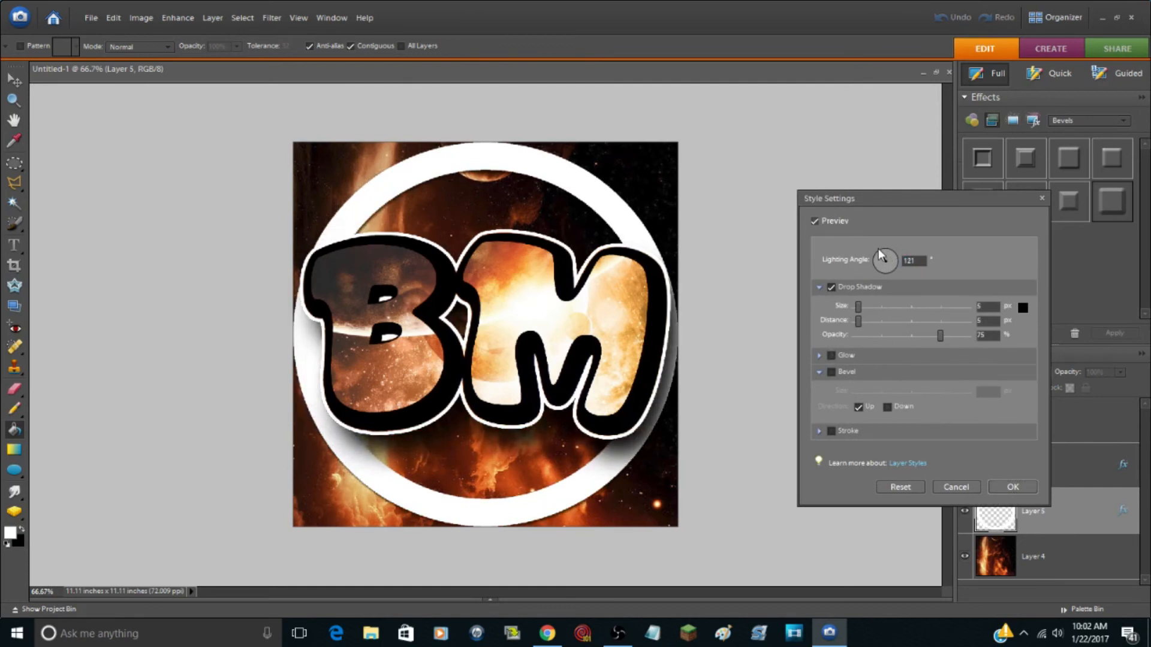
left_click_drag(885, 258, 884, 253)
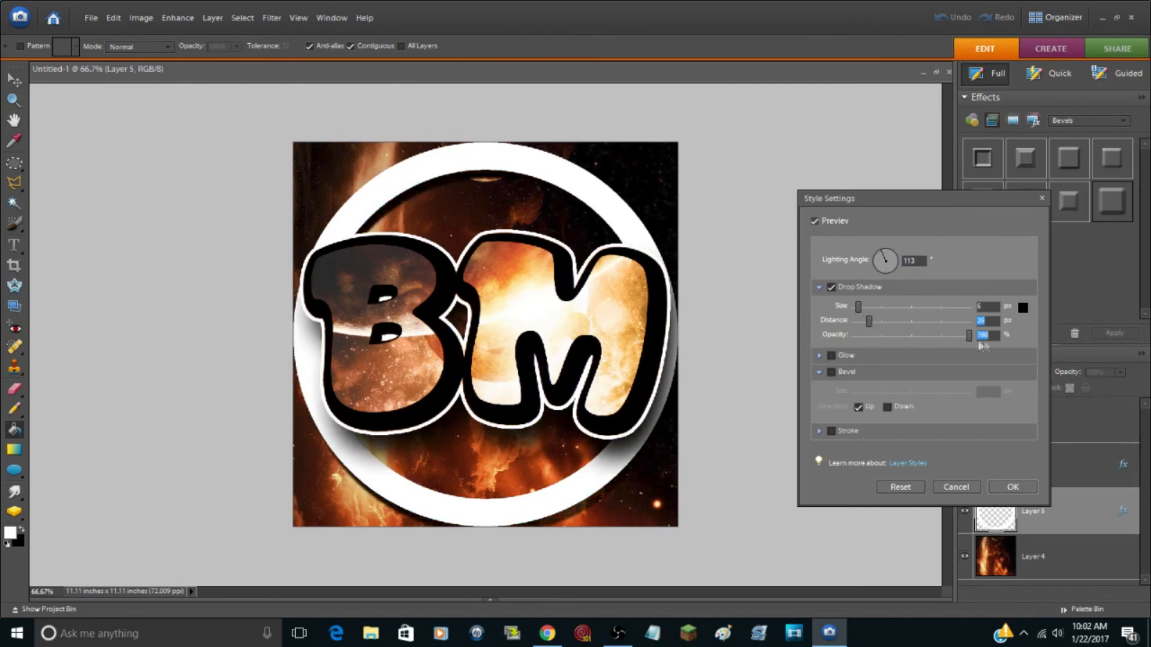
left_click_drag(985, 334, 940, 335)
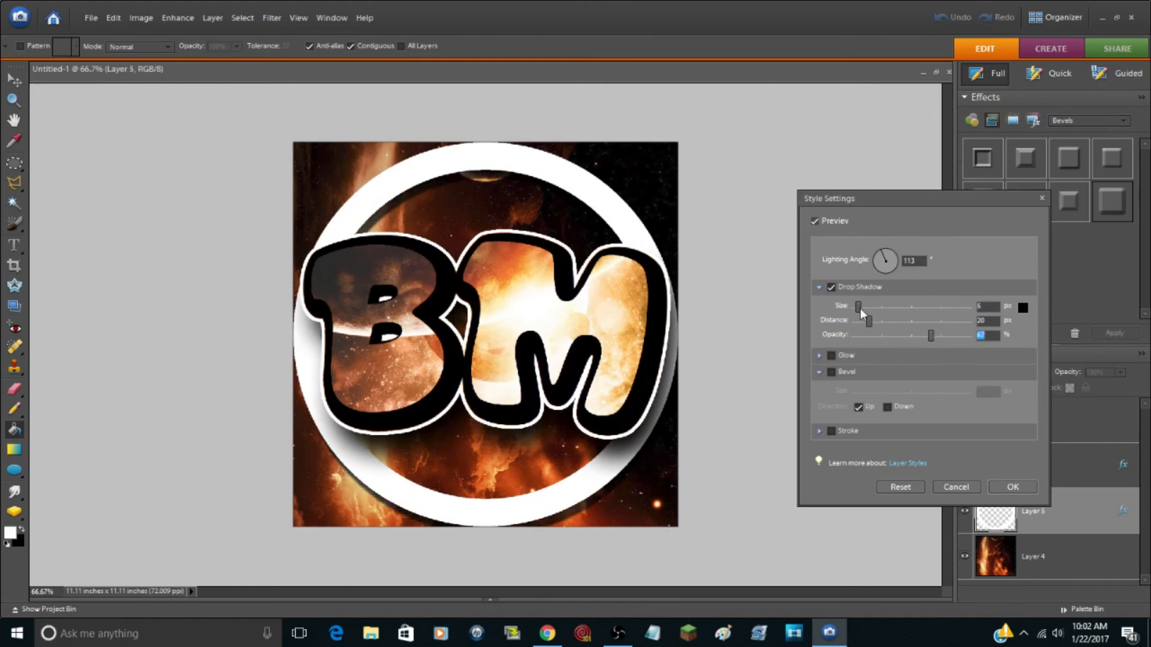
left_click_drag(859, 306, 866, 307)
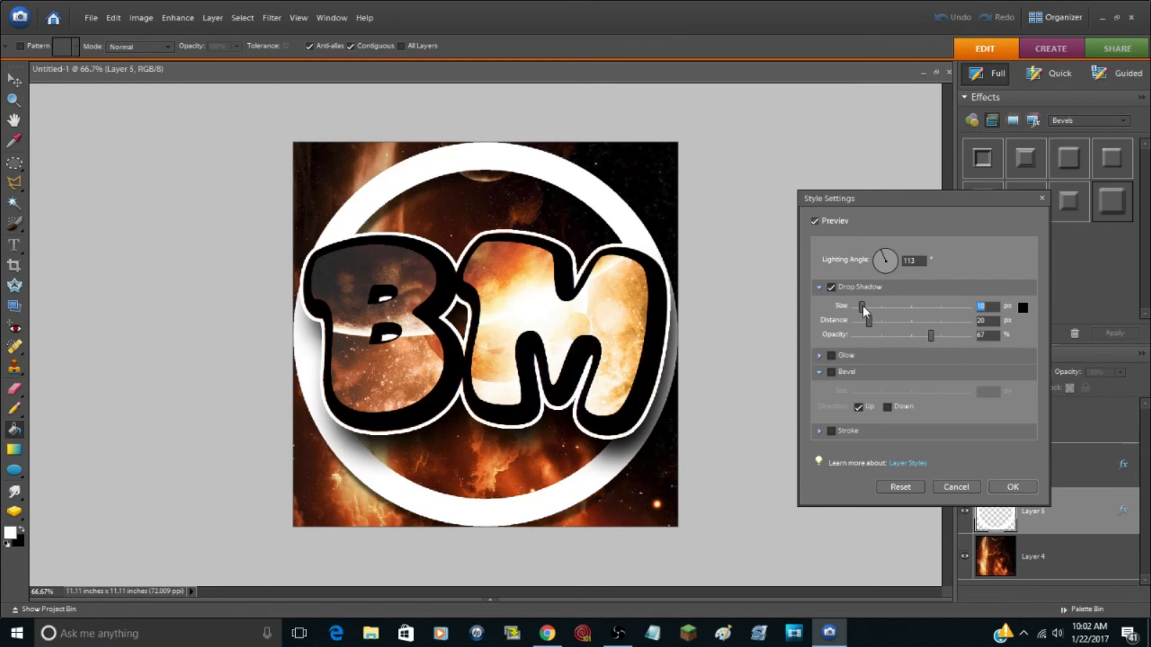
left_click_drag(863, 306, 871, 306)
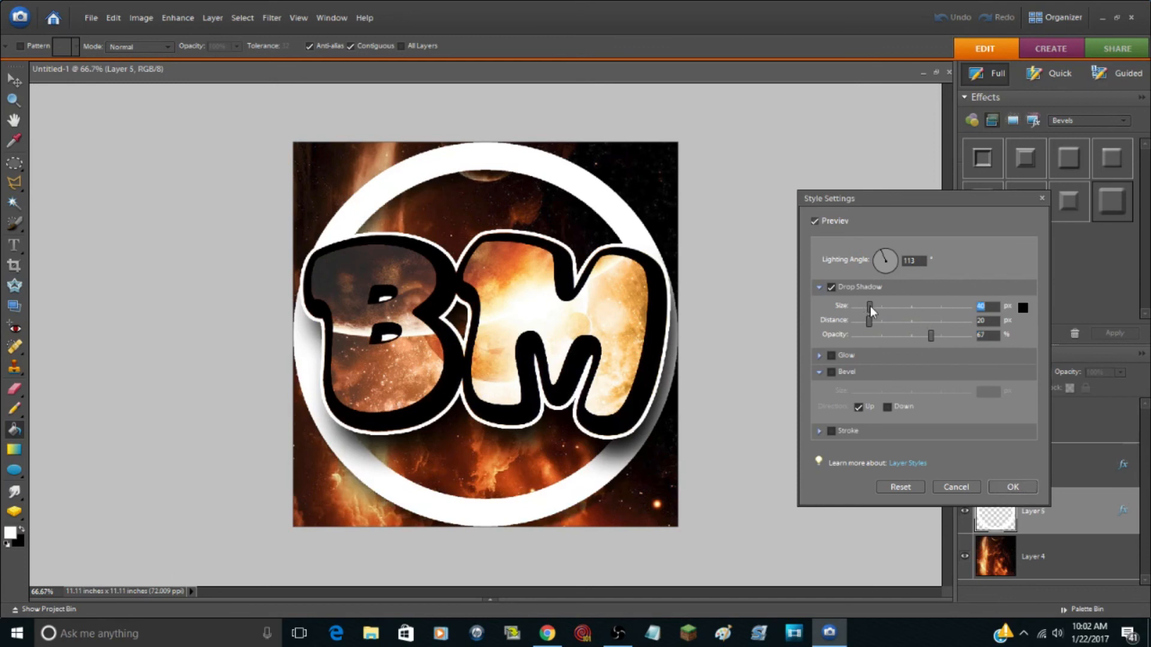
left_click_drag(932, 335, 968, 334)
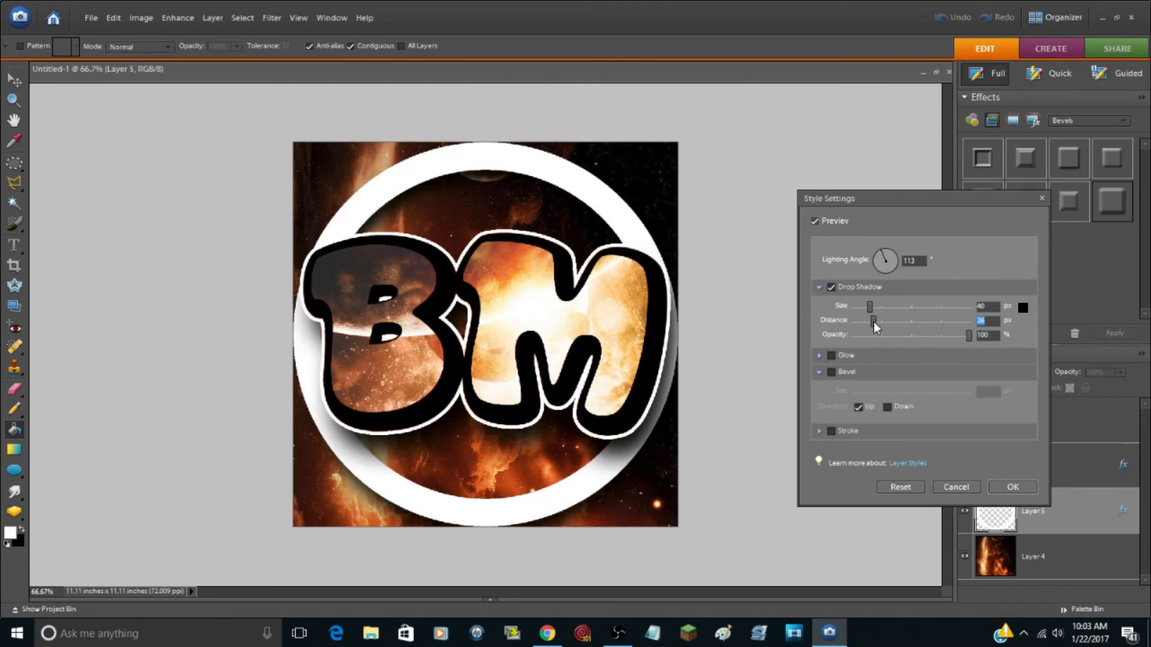
left_click_drag(873, 321, 889, 321)
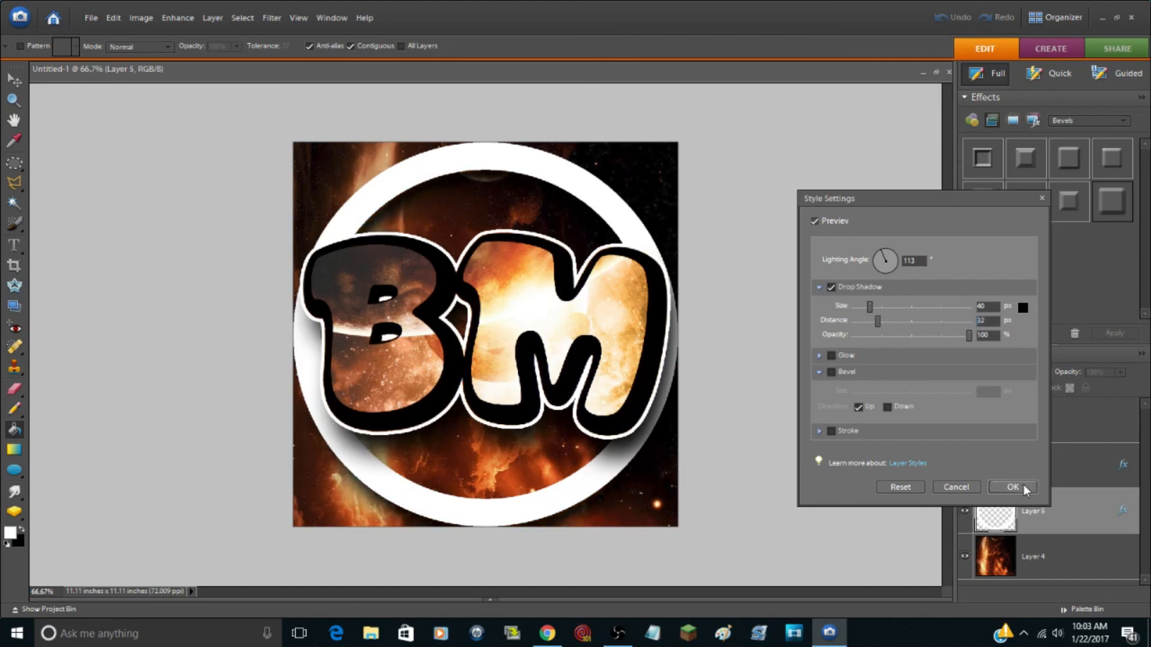
left_click(1012, 487)
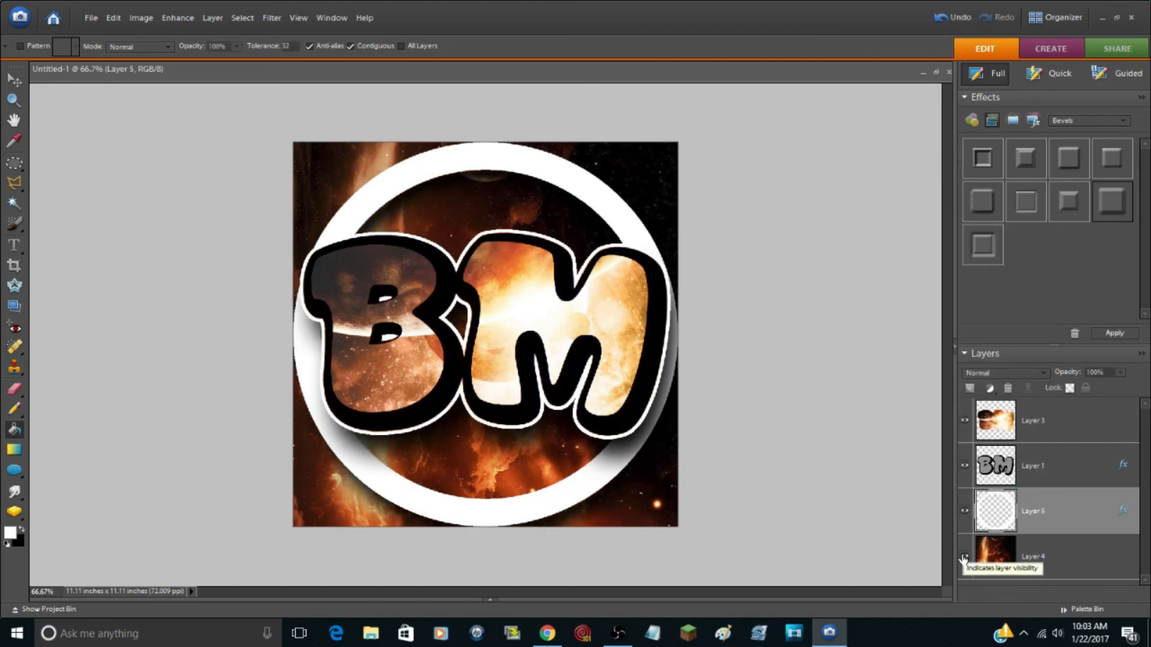